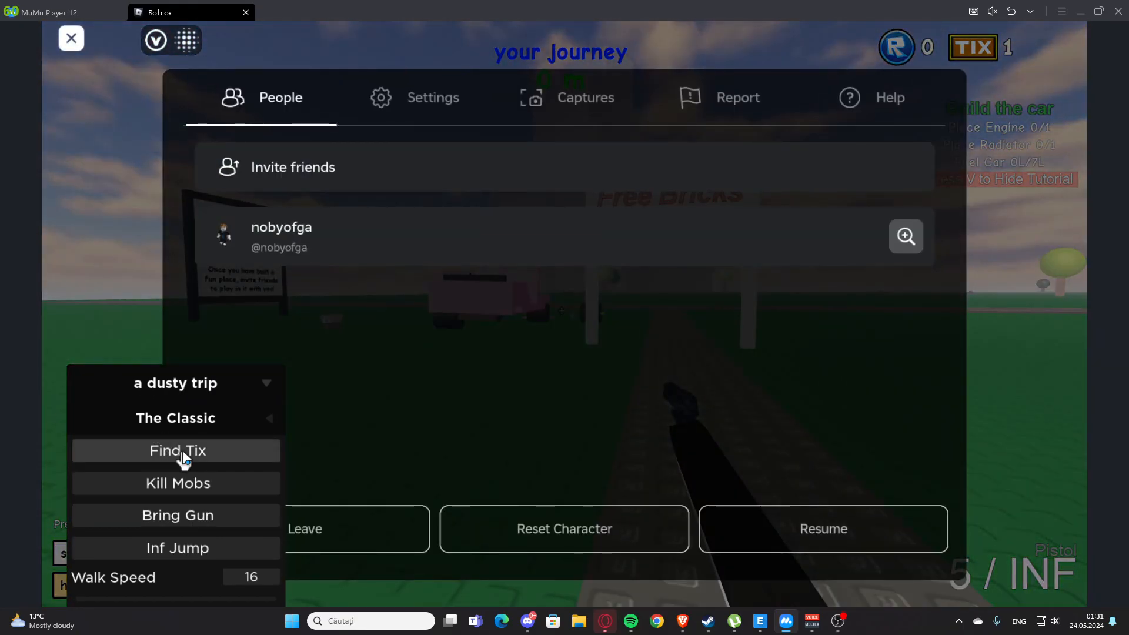
Run Find Tix in the A Dusty Trip script GUI, ending with one ticket.
{"action": "left_click", "coordinate": [823, 528]}
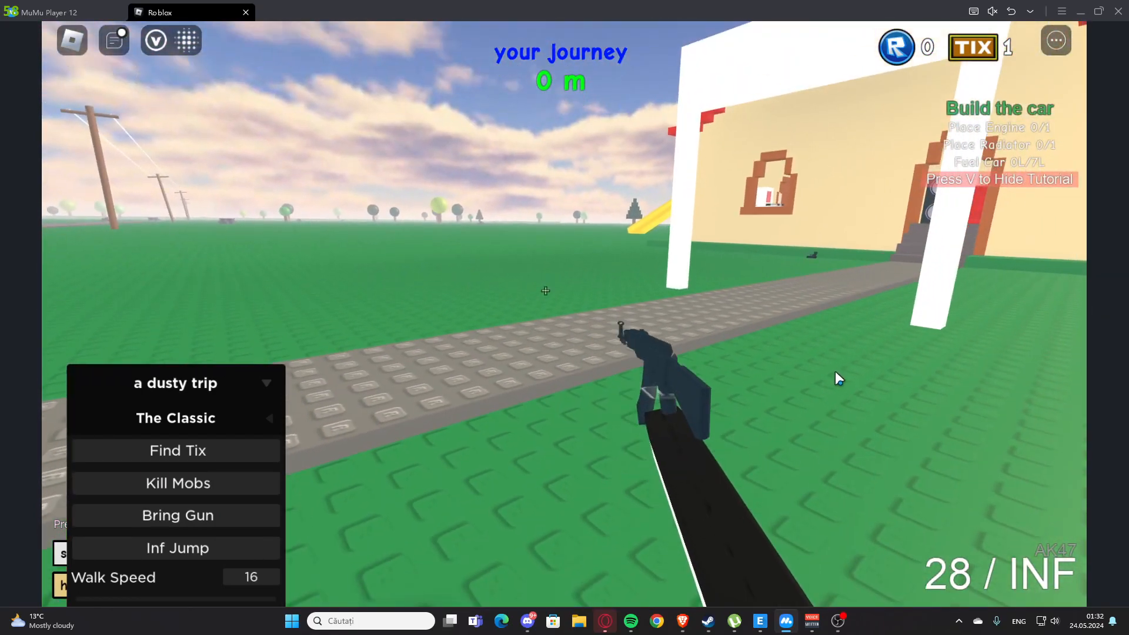
Enable Inf Jump and drag the Walk Speed slider up to 867, then resume.
{"action": "key", "text": "Escape"}
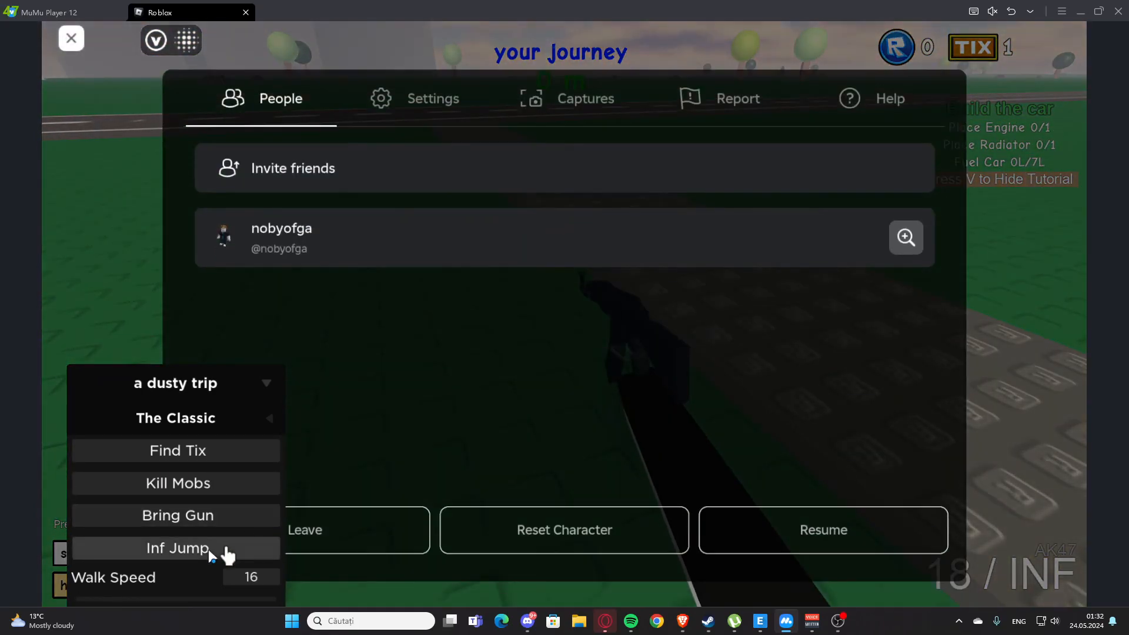
{"action": "left_click", "coordinate": [823, 530]}
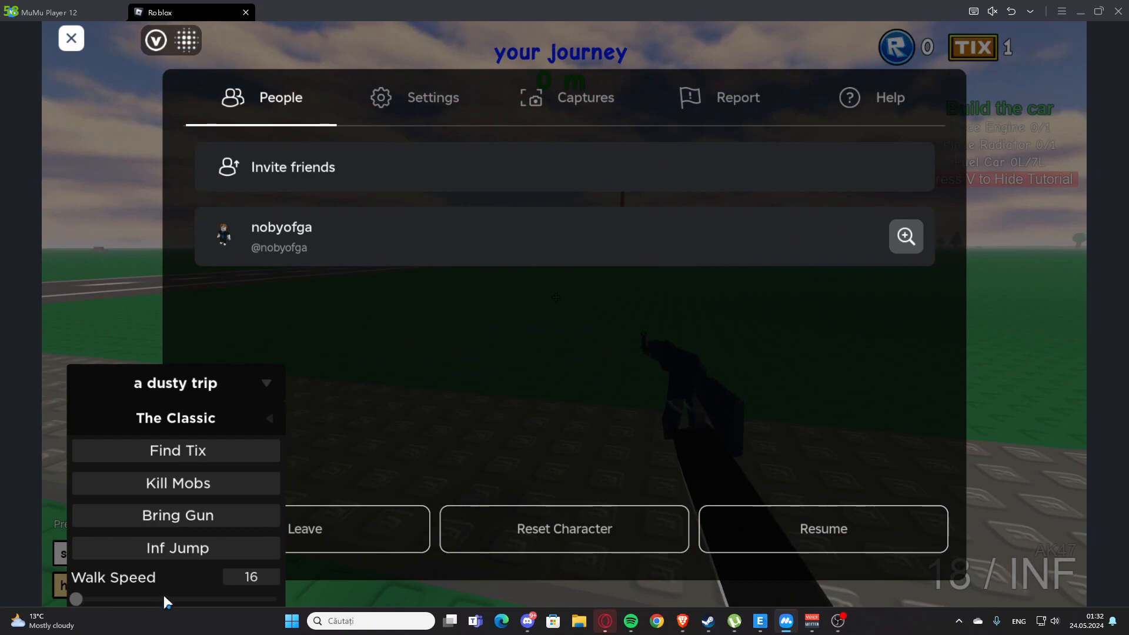
{"action": "left_click_drag", "start_coordinate": [75, 599], "coordinate": [131, 599]}
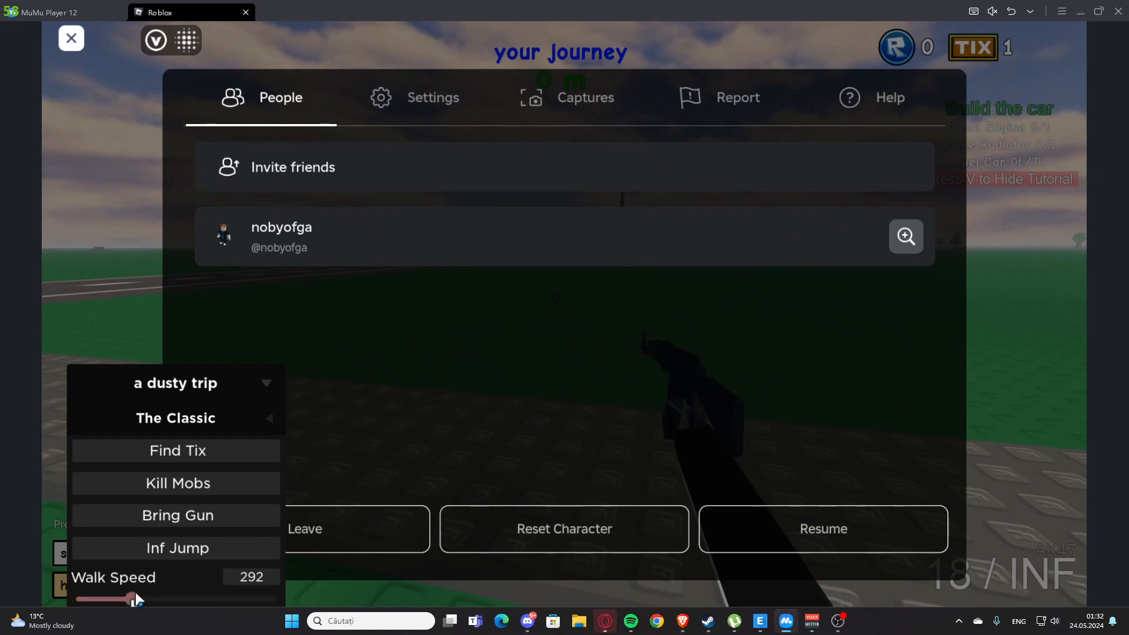
{"action": "left_click", "coordinate": [823, 528]}
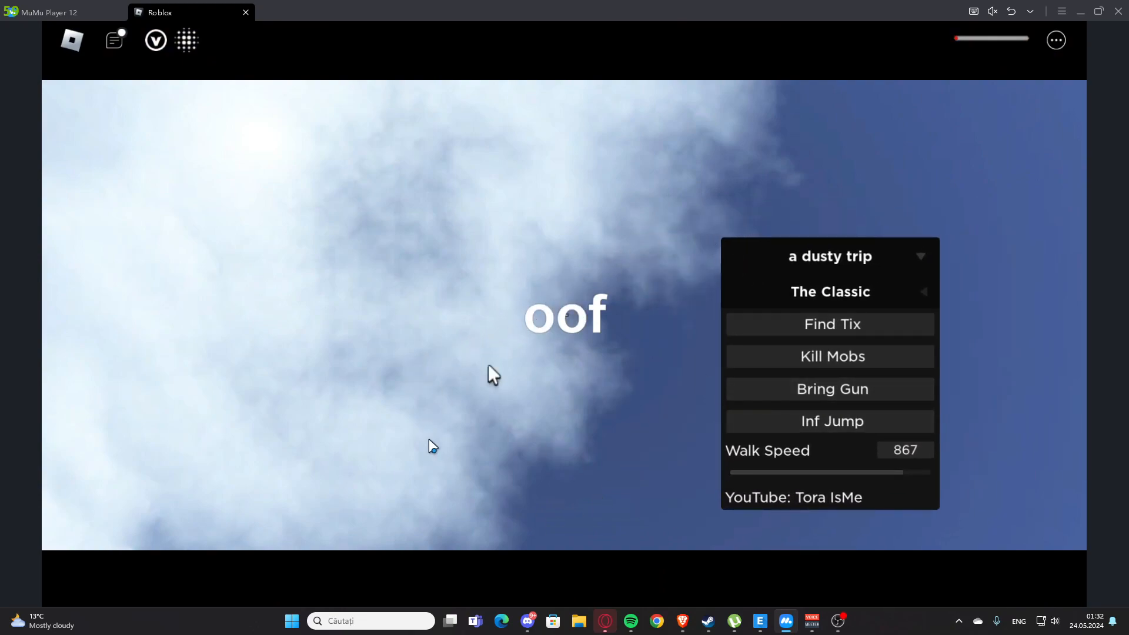
{"action": "mouse_move", "coordinate": [496, 272]}
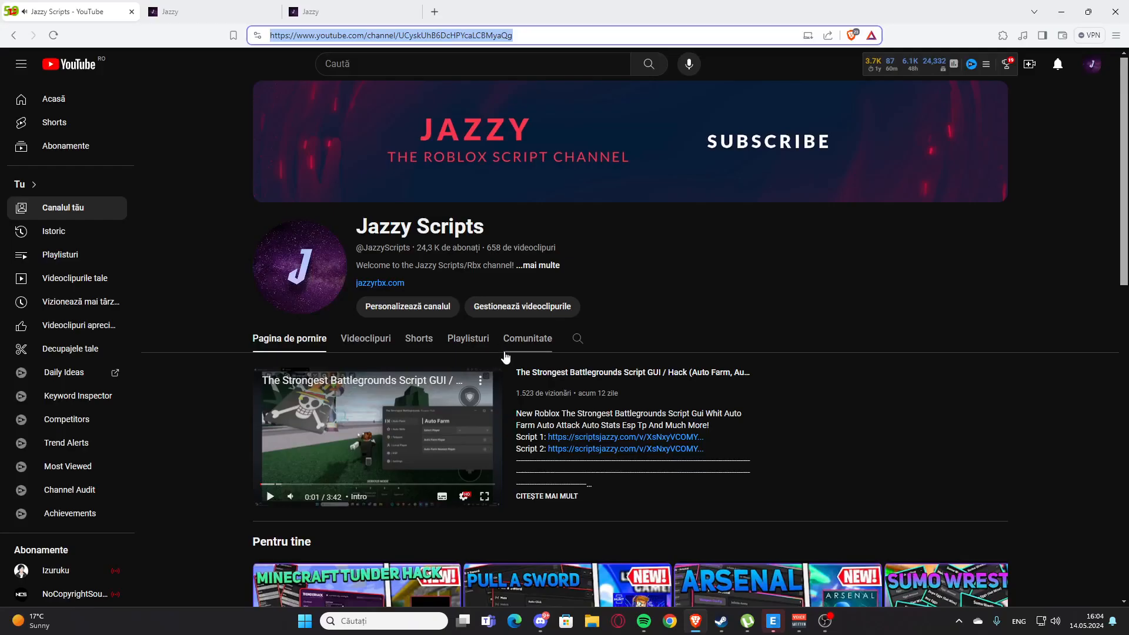
{"action": "mouse_move", "coordinate": [461, 270]}
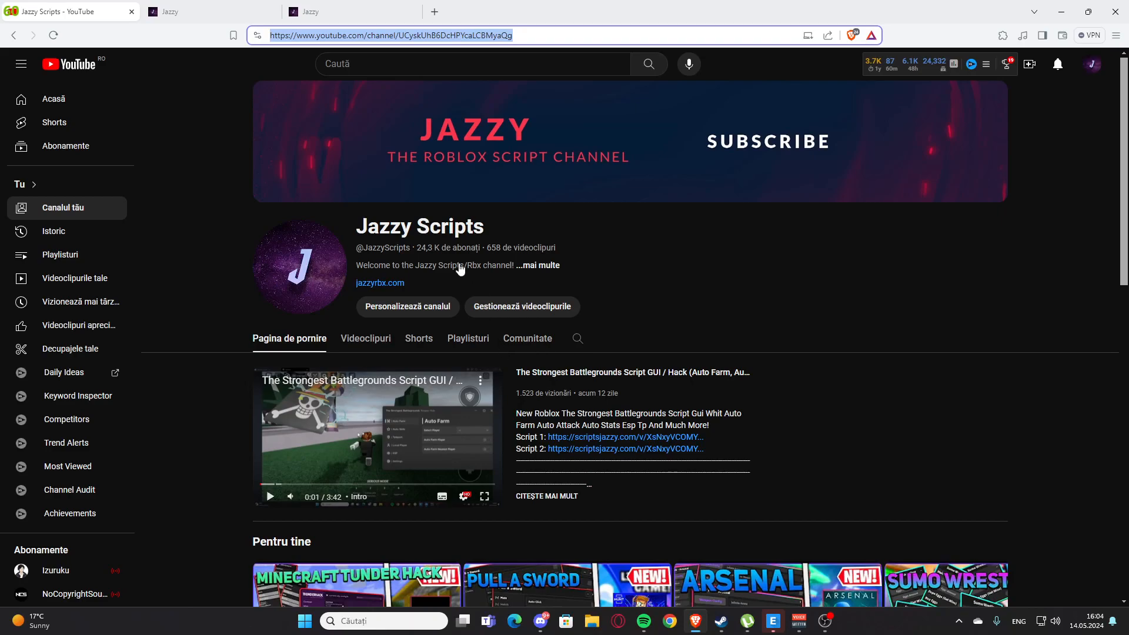
Open the TYPE::SOUL Script GUI video from Jazzy Scripts' Videoclipuri tab.
{"action": "scroll", "scroll_direction": "down", "scroll_amount": 3}
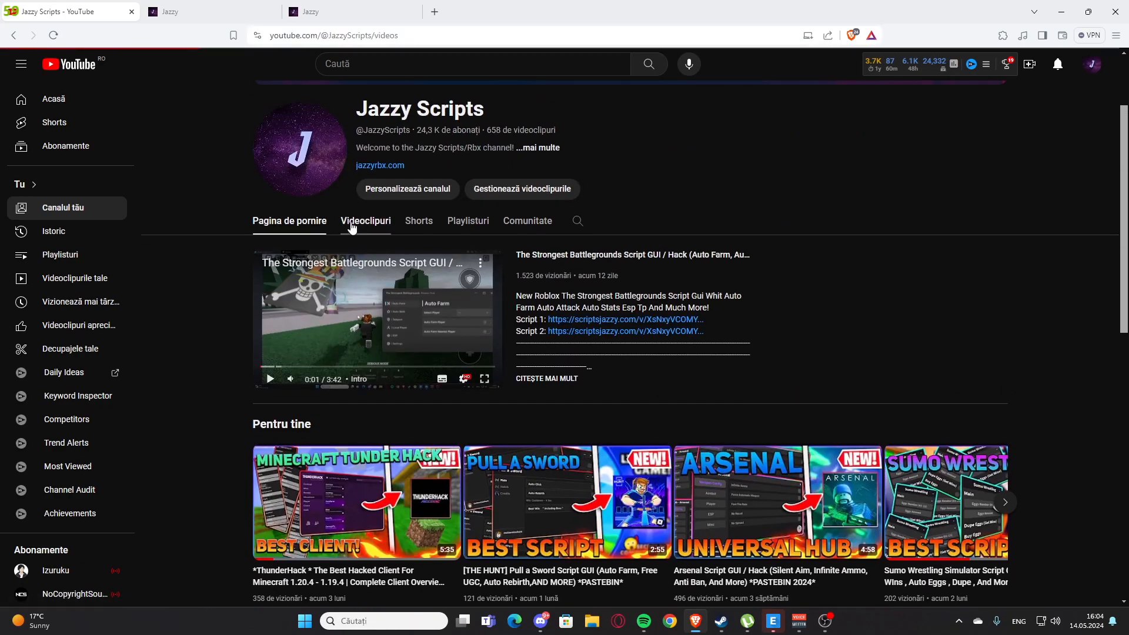
{"action": "left_click", "coordinate": [365, 220]}
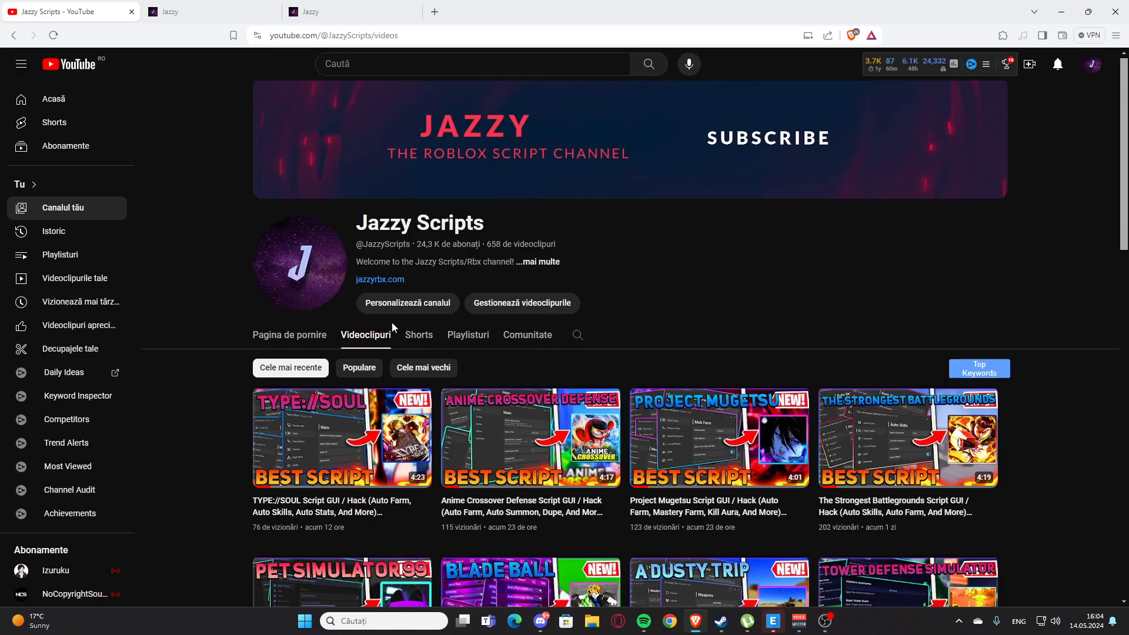
{"action": "left_click", "coordinate": [341, 437]}
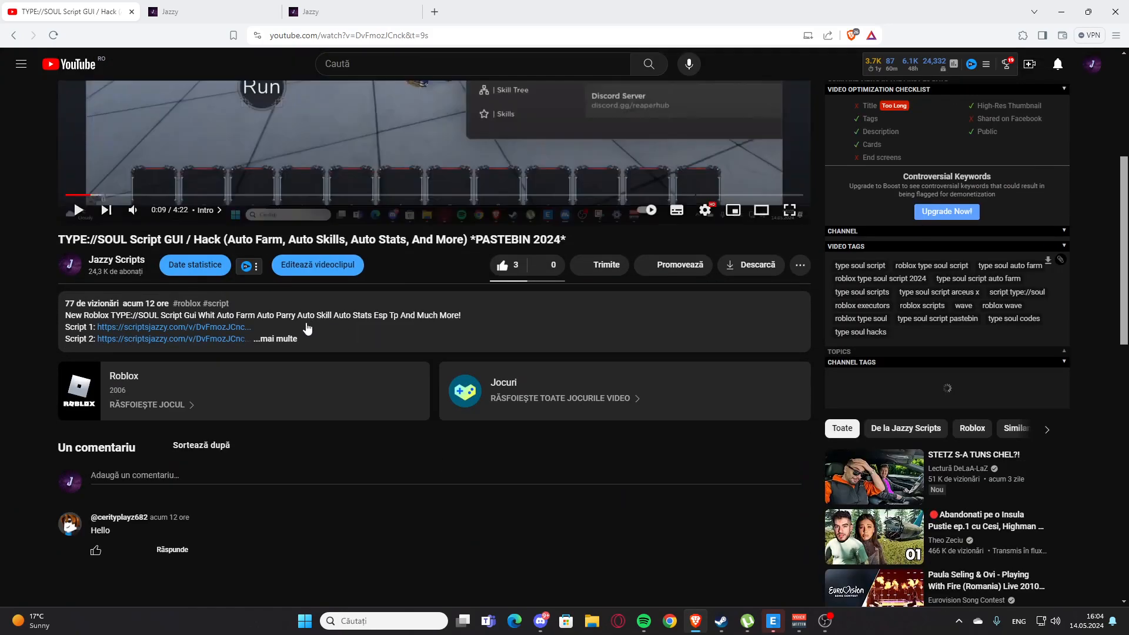
Expand the TYPE::SOUL video description with '...mai multe'.
{"action": "left_click", "coordinate": [275, 339]}
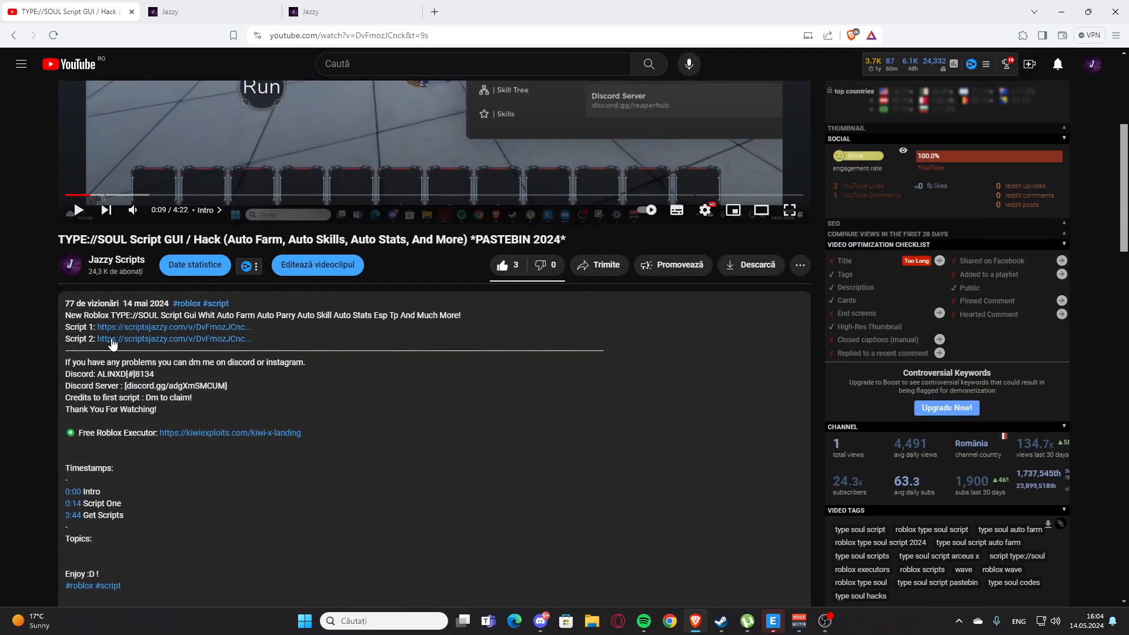
{"action": "mouse_move", "coordinate": [112, 331]}
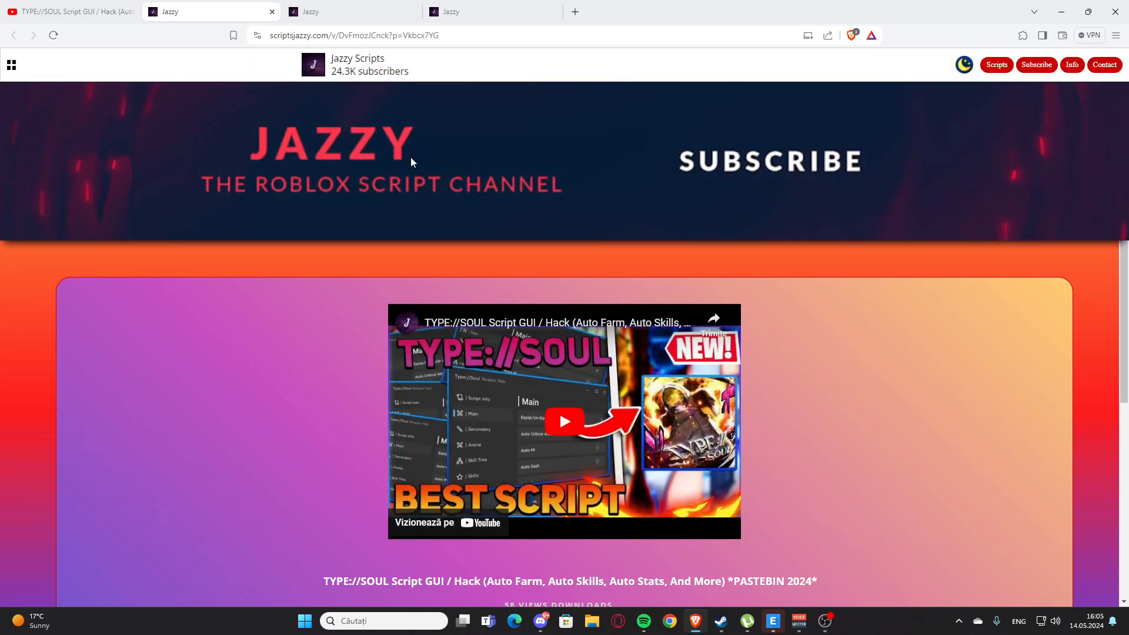
Scroll the scriptsjazzy page and open Script 1's CLICK HERE link to Pastebin.
{"action": "scroll", "scroll_direction": "down", "scroll_amount": 3}
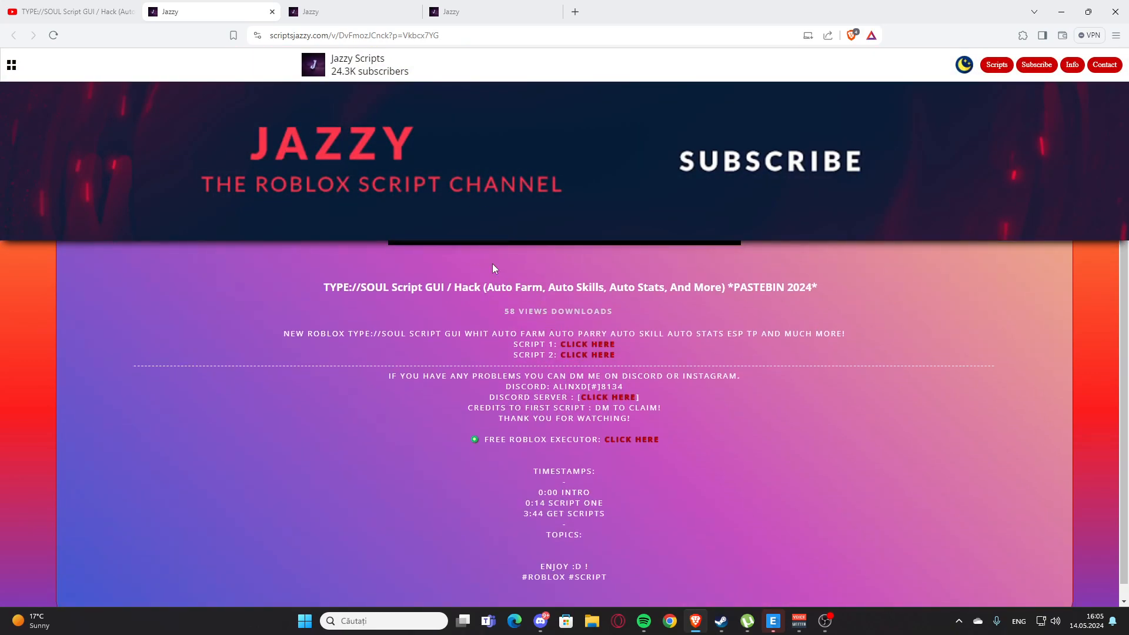
{"action": "mouse_move", "coordinate": [569, 329]}
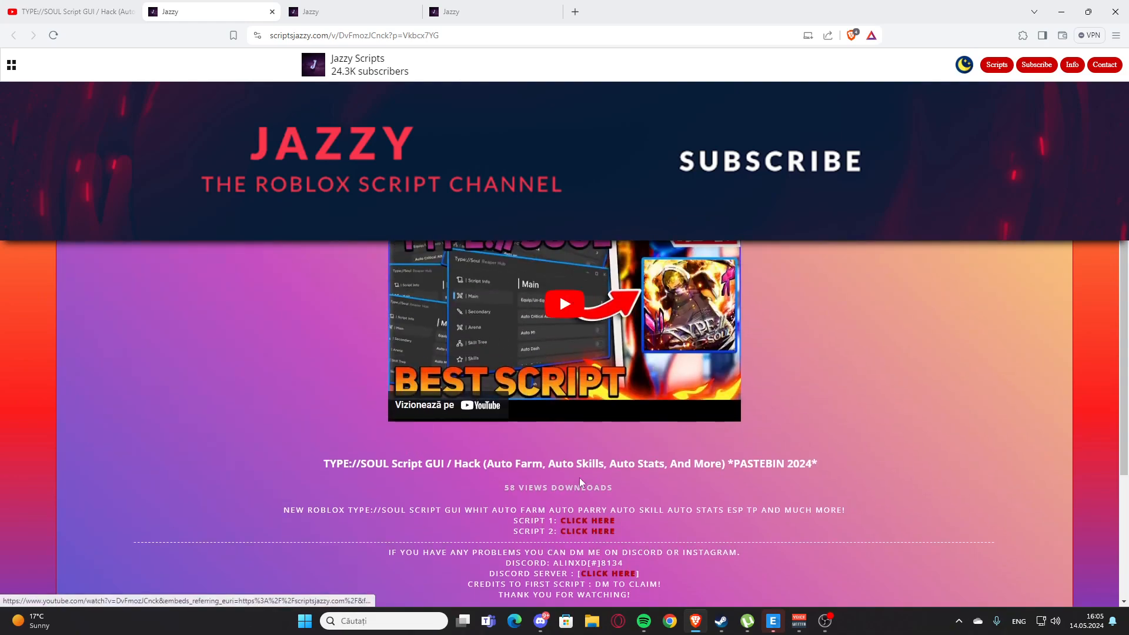
{"action": "scroll", "scroll_direction": "down", "scroll_amount": 3}
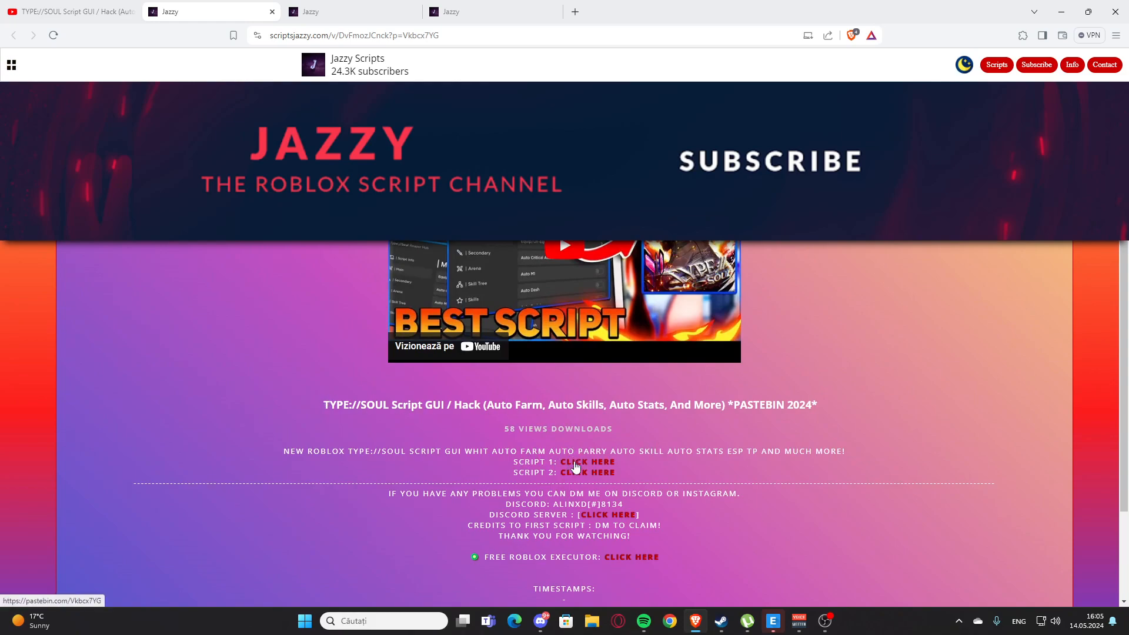
{"action": "mouse_move", "coordinate": [587, 461]}
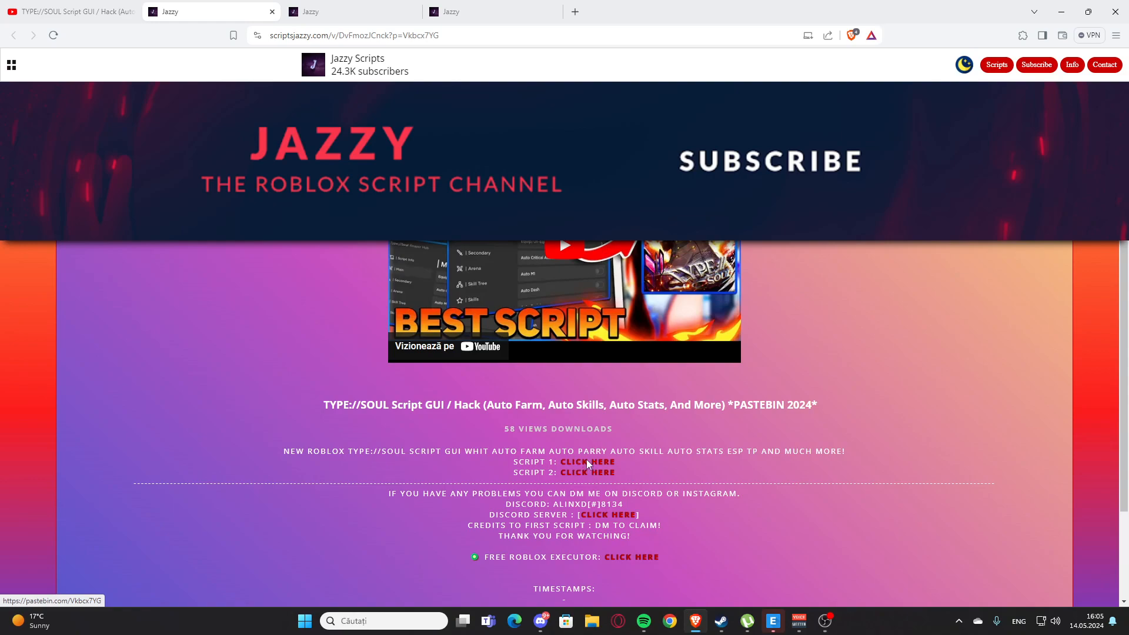
{"action": "left_click", "coordinate": [587, 462]}
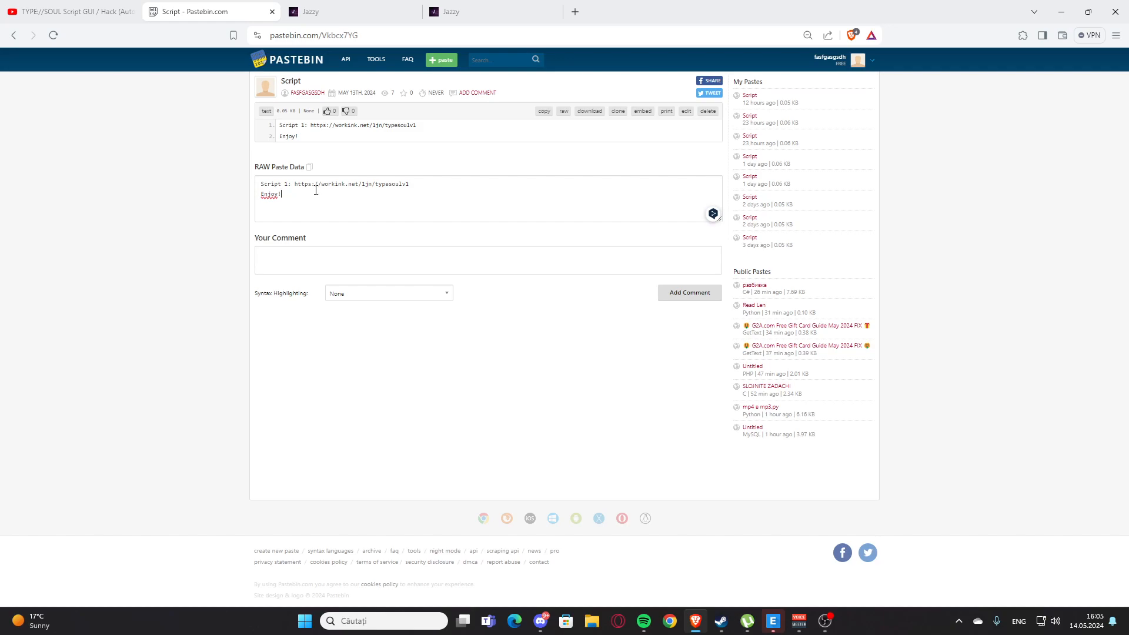
Select the typesoulv1 work.ink address in the paste's RAW Paste Data.
{"action": "left_click_drag", "start_coordinate": [293, 183], "coordinate": [281, 193]}
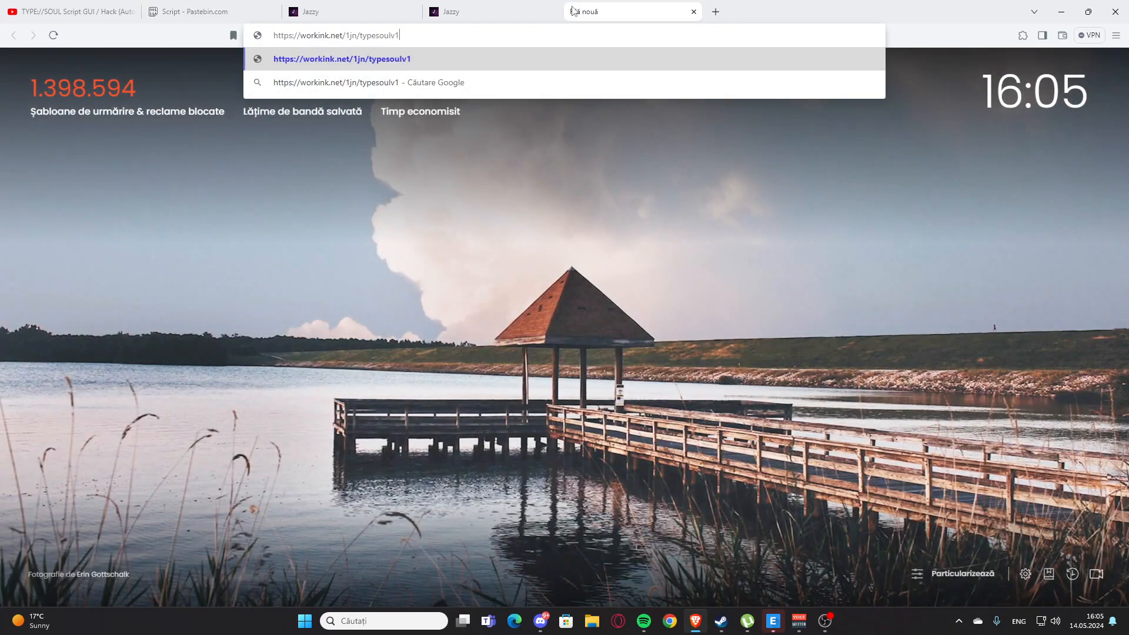
Load the work.ink link, scroll down, and choose Go To Destination.
{"action": "key", "text": "Enter"}
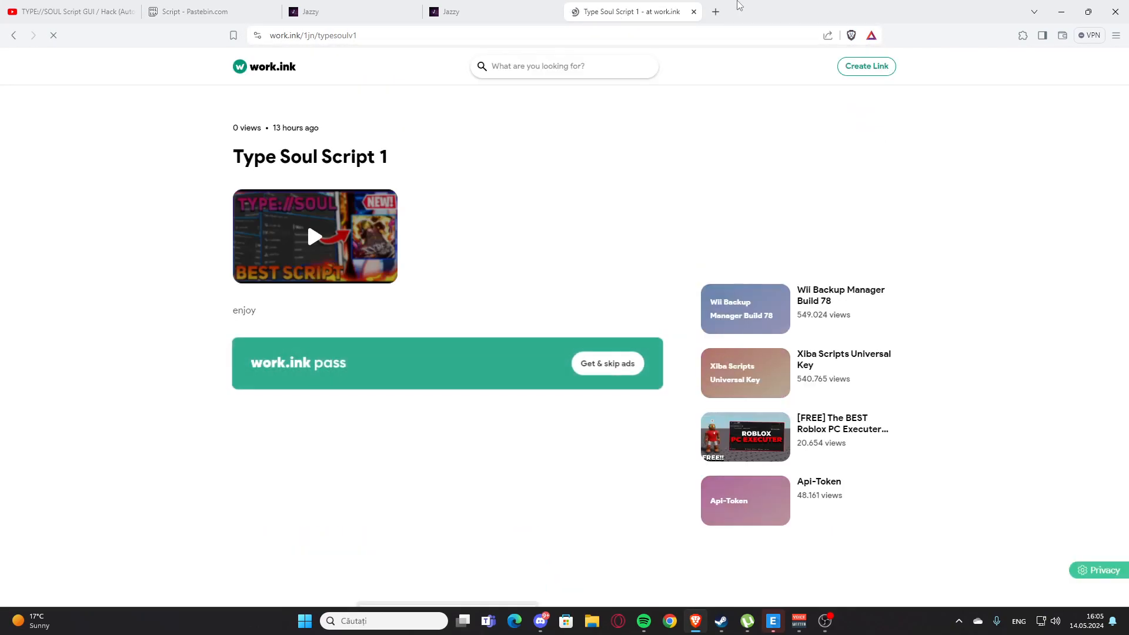
{"action": "scroll", "scroll_direction": "down", "scroll_amount": 3}
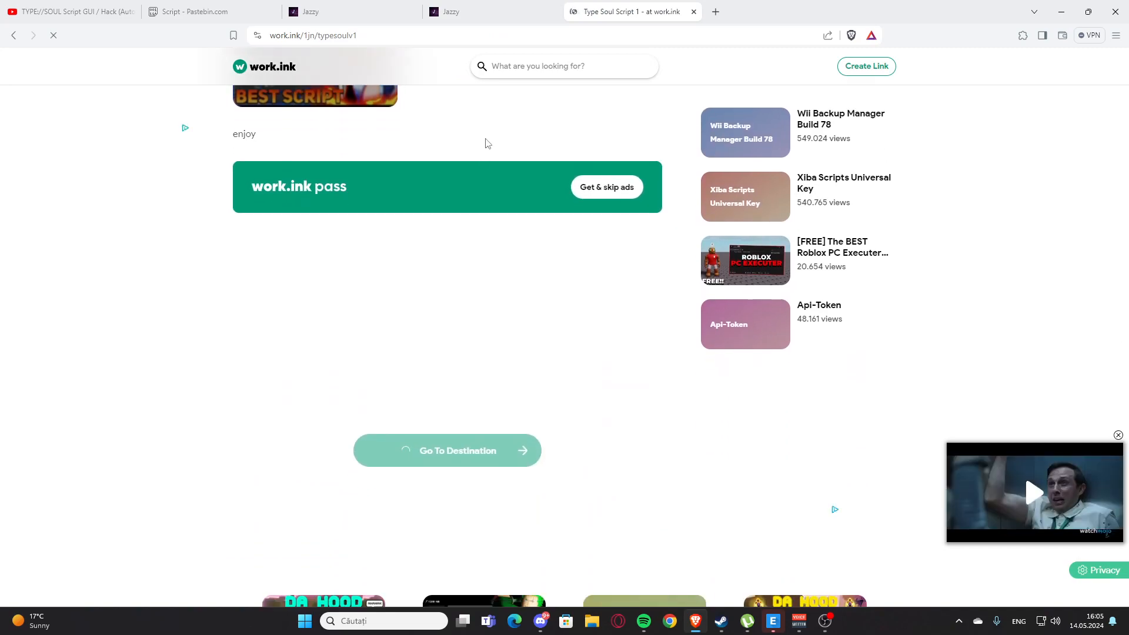
{"action": "scroll", "scroll_direction": "down", "scroll_amount": 3}
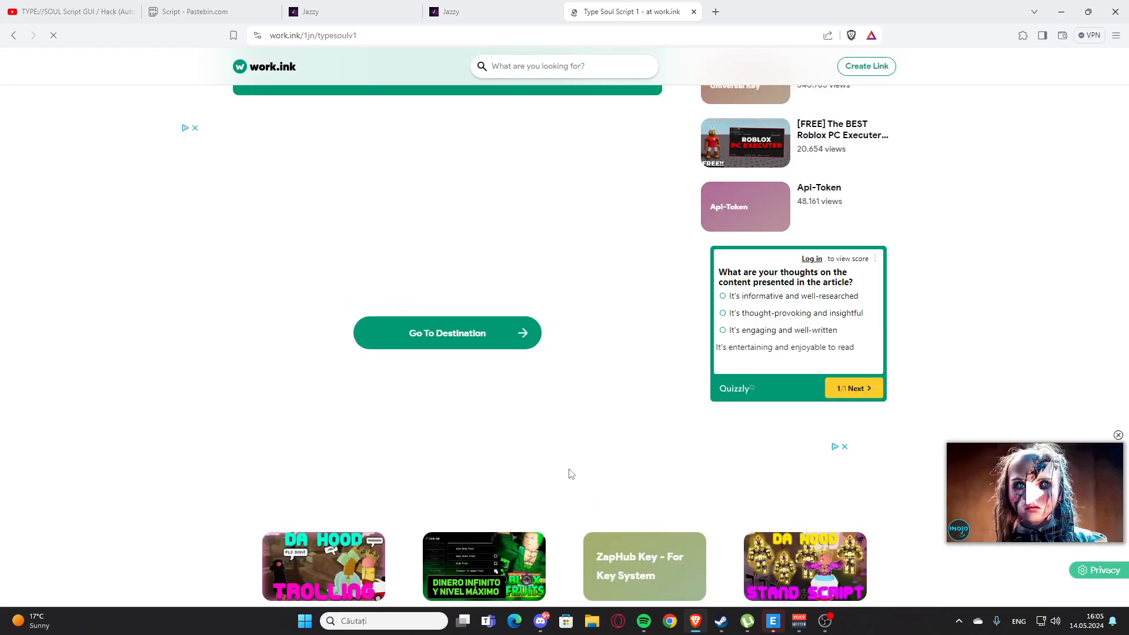
{"action": "left_click", "coordinate": [447, 333]}
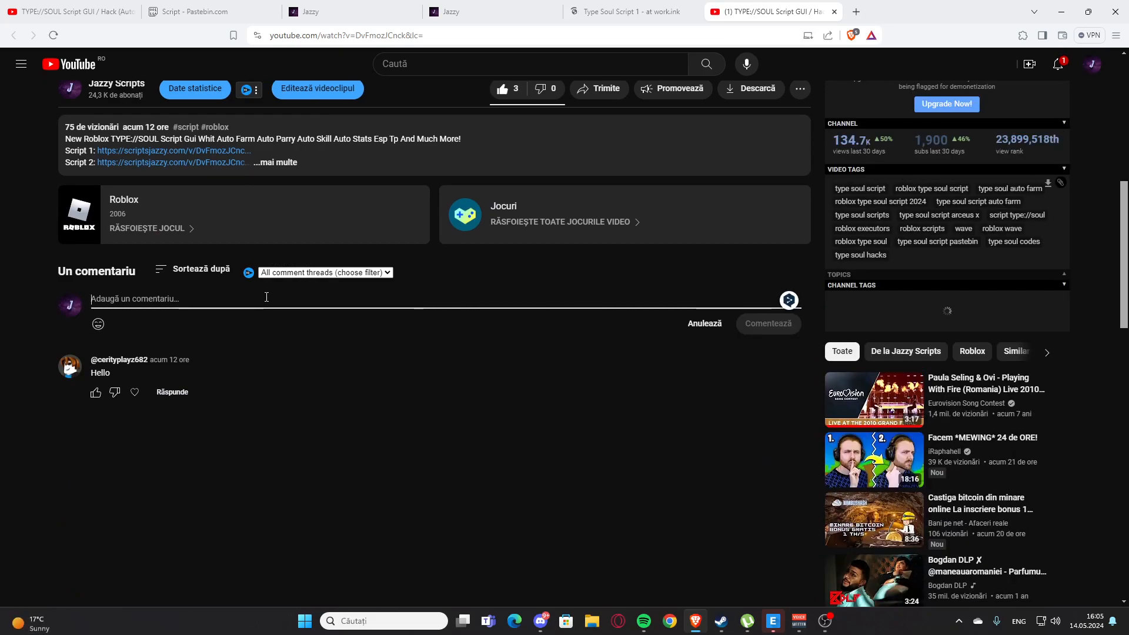
Type 'Nicw' as a comment under the TYPE::SOUL video.
{"action": "type", "text": "Nicw"}
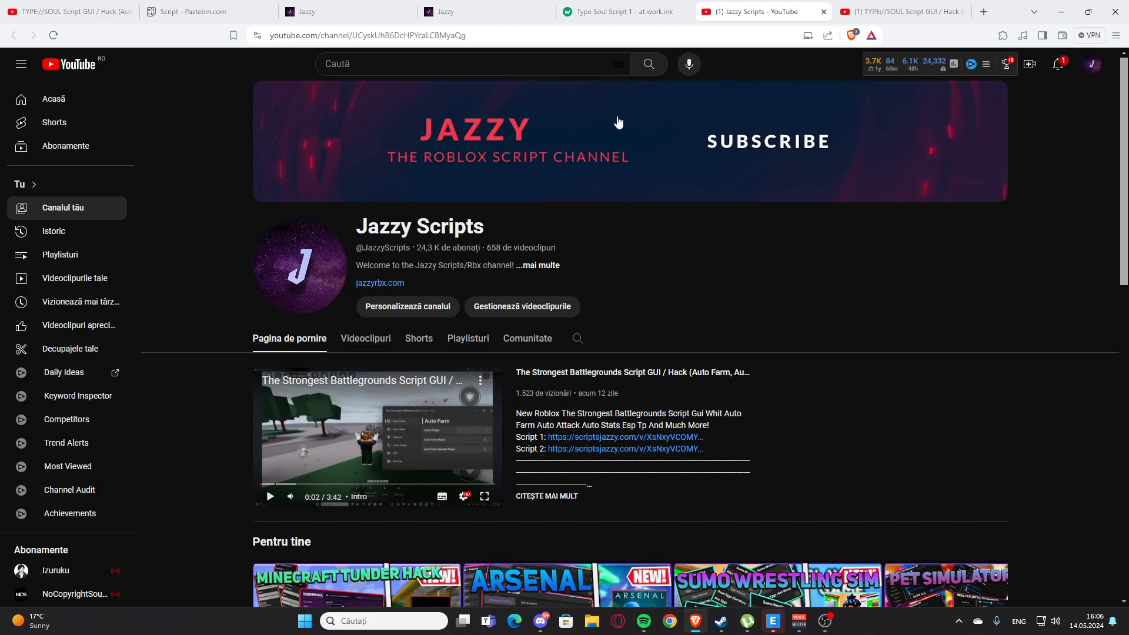
{"action": "mouse_move", "coordinate": [591, 143]}
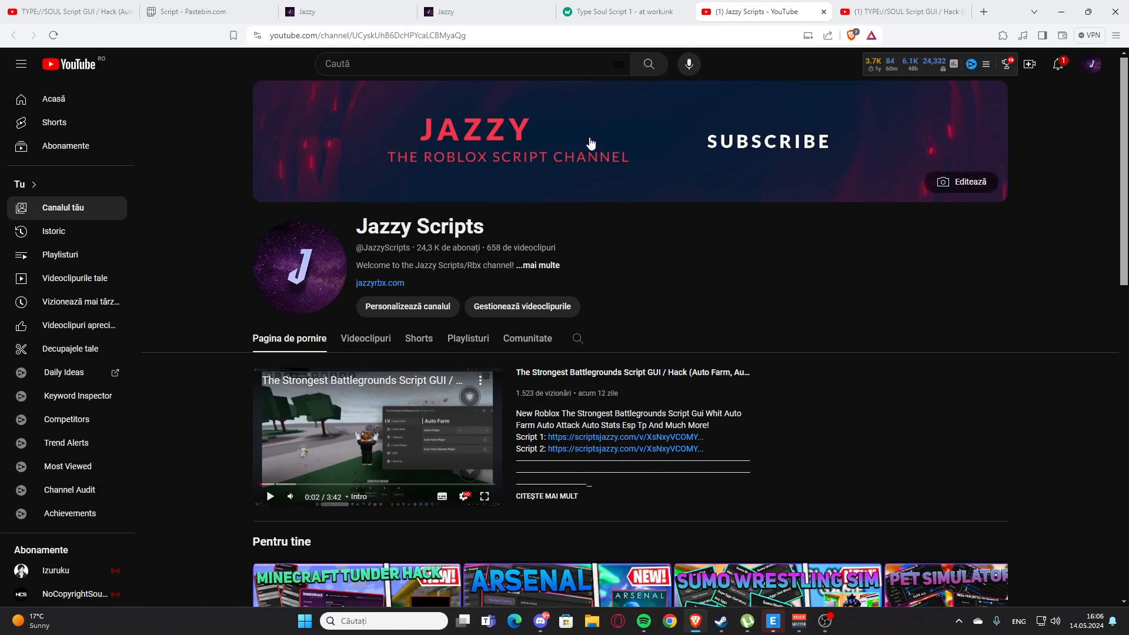
{"action": "mouse_move", "coordinate": [576, 206]}
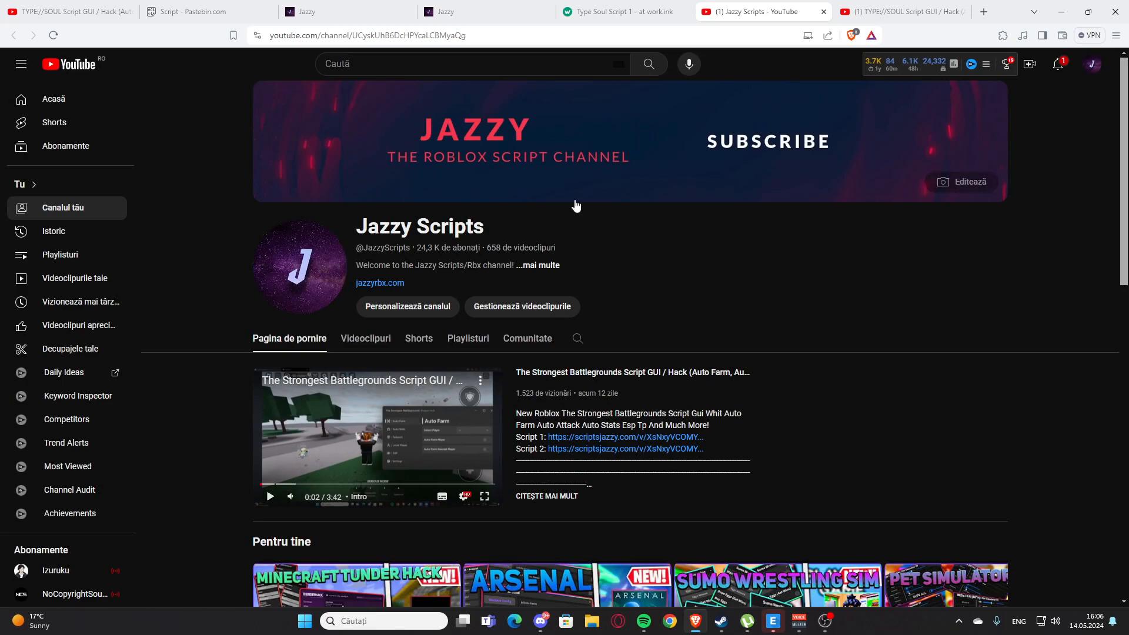
{"action": "mouse_move", "coordinate": [639, 173]}
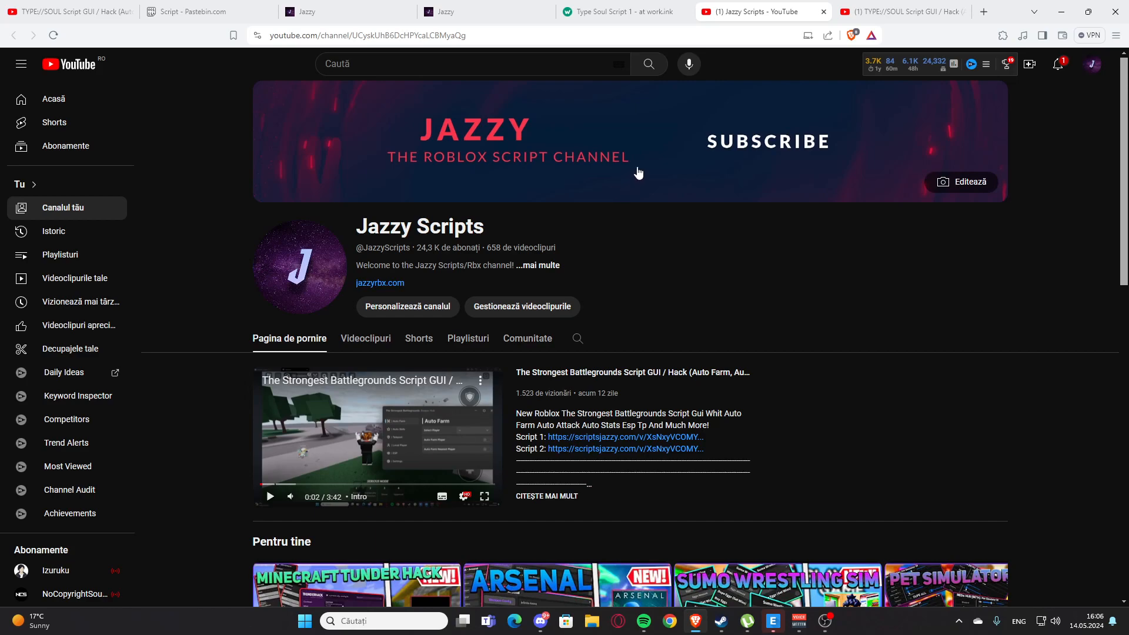
Switch to the 'Type Soul Script 1 - at work.ink' browser tab.
{"action": "left_click", "coordinate": [625, 12]}
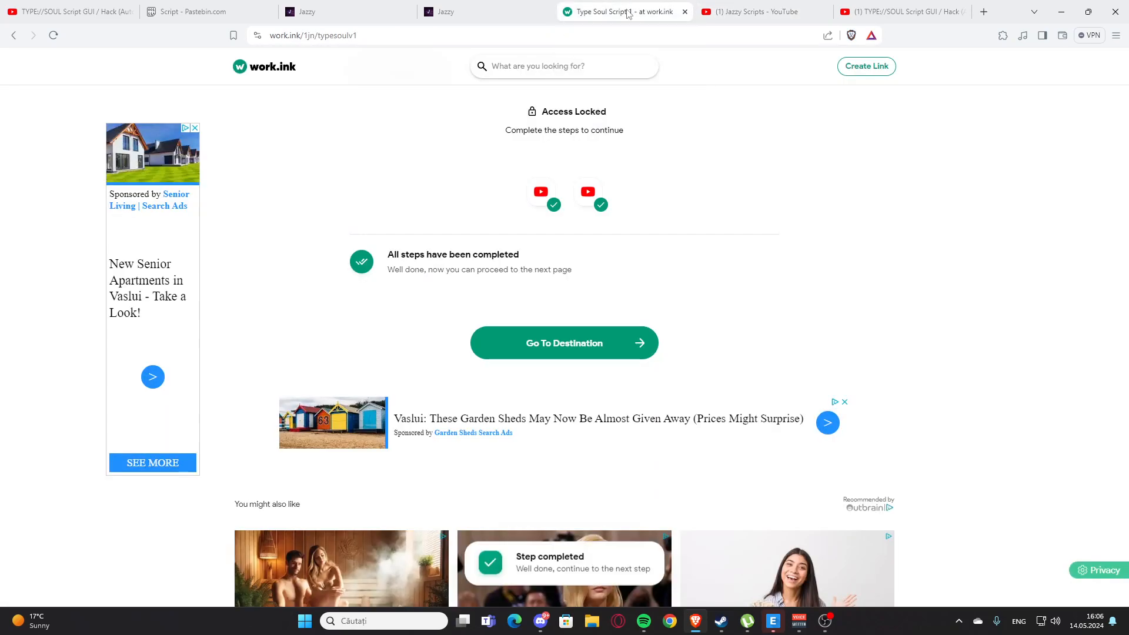
Go to destination, start the Access Link countdown, and dismiss the keyboard-navigation prompt.
{"action": "left_click", "coordinate": [564, 342]}
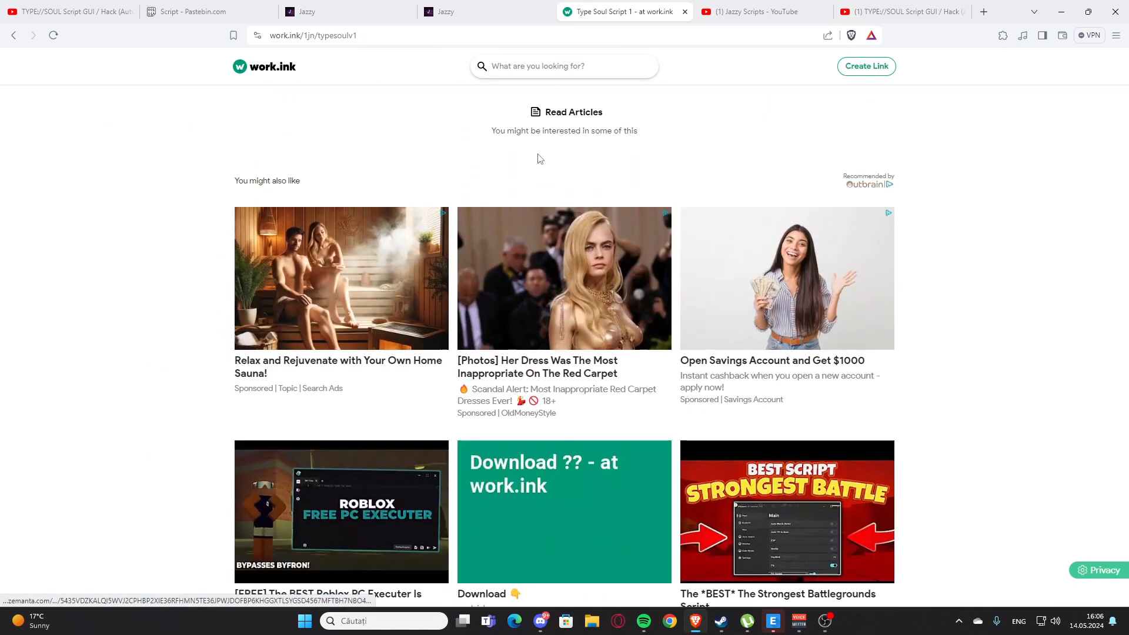
{"action": "scroll", "scroll_direction": "down", "scroll_amount": 3}
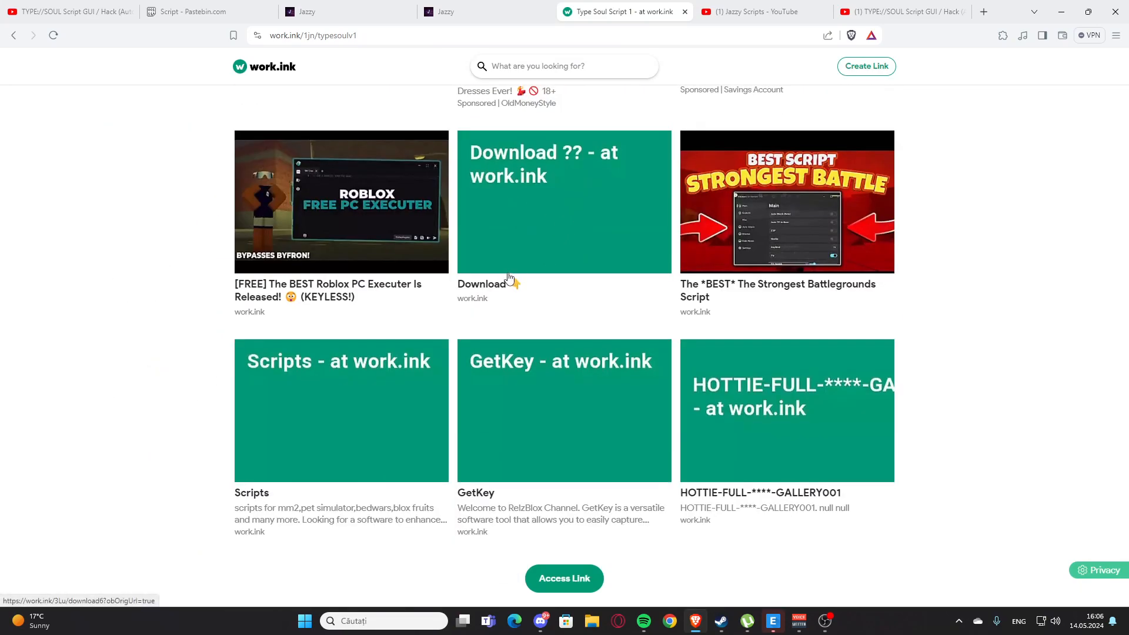
{"action": "left_click", "coordinate": [564, 578]}
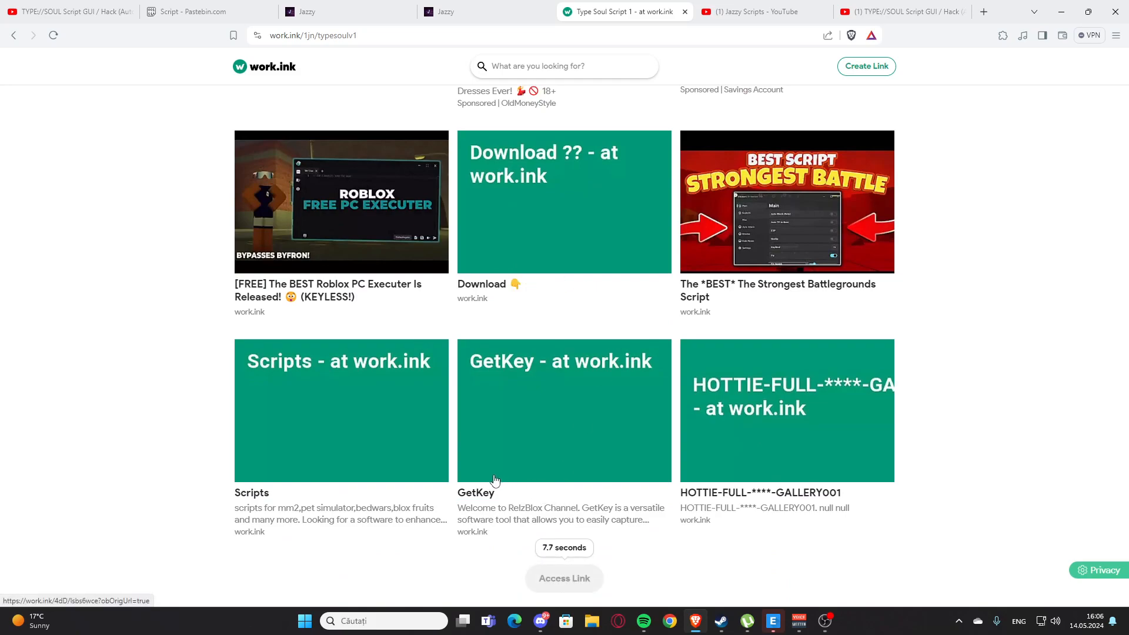
{"action": "mouse_move", "coordinate": [469, 483]}
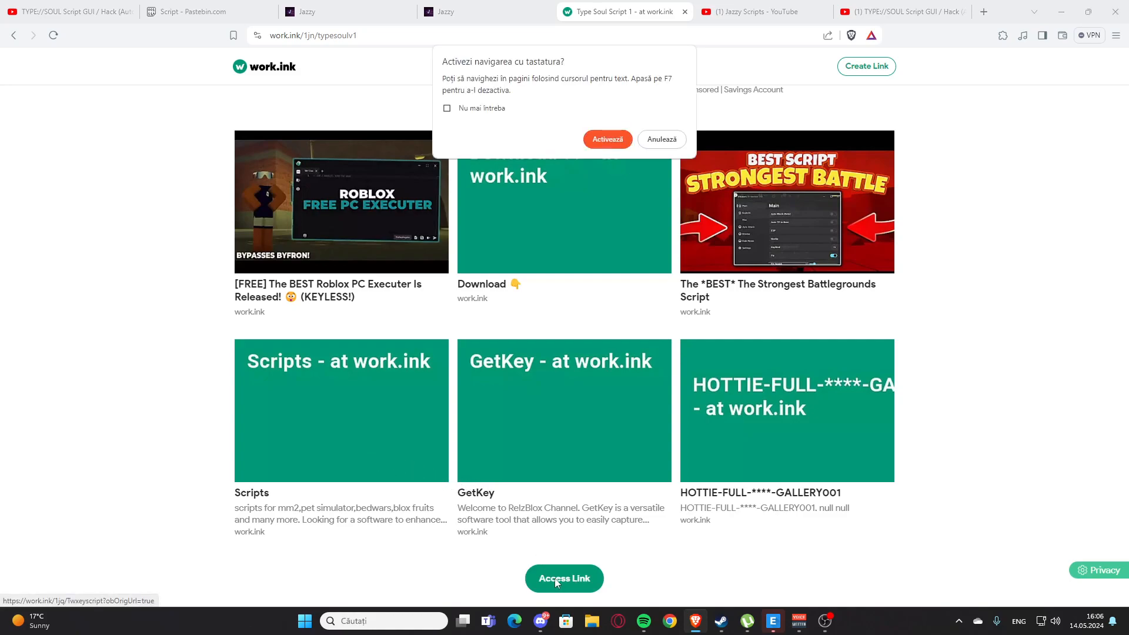
{"action": "left_click", "coordinate": [661, 139]}
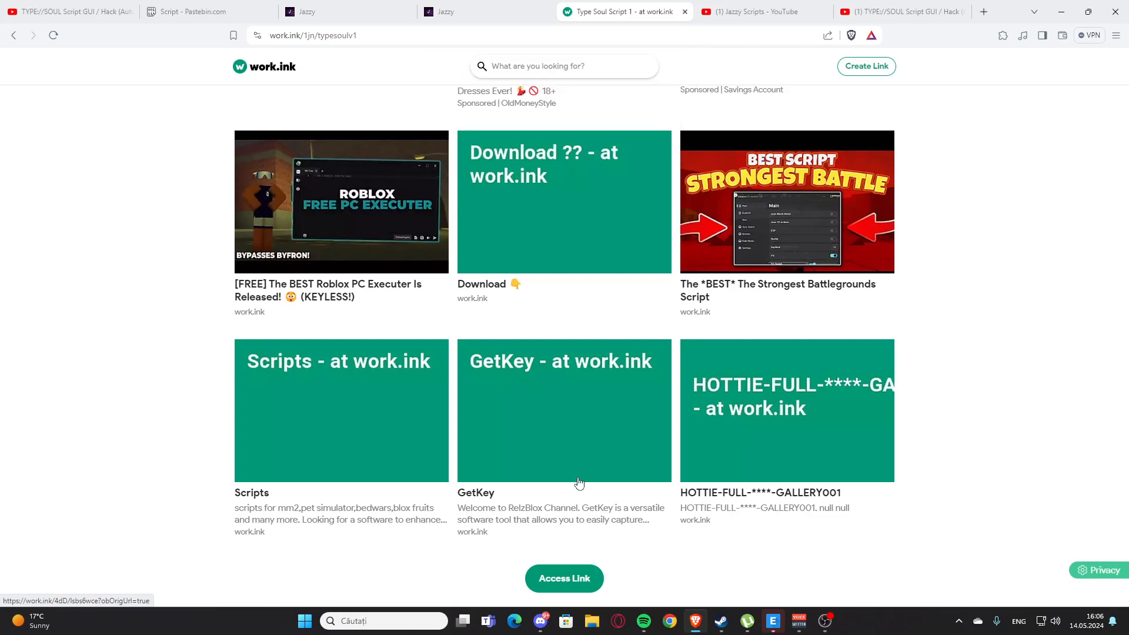
Continue past Access Link and accept the Opera GX install offer.
{"action": "left_click", "coordinate": [564, 578]}
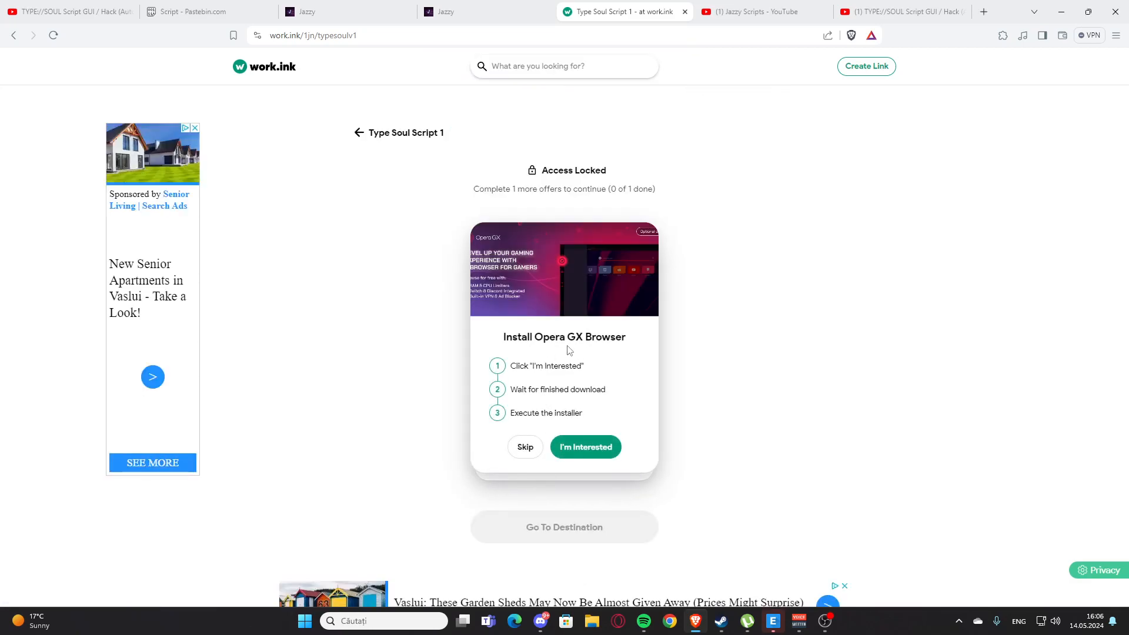
{"action": "mouse_move", "coordinate": [569, 328]}
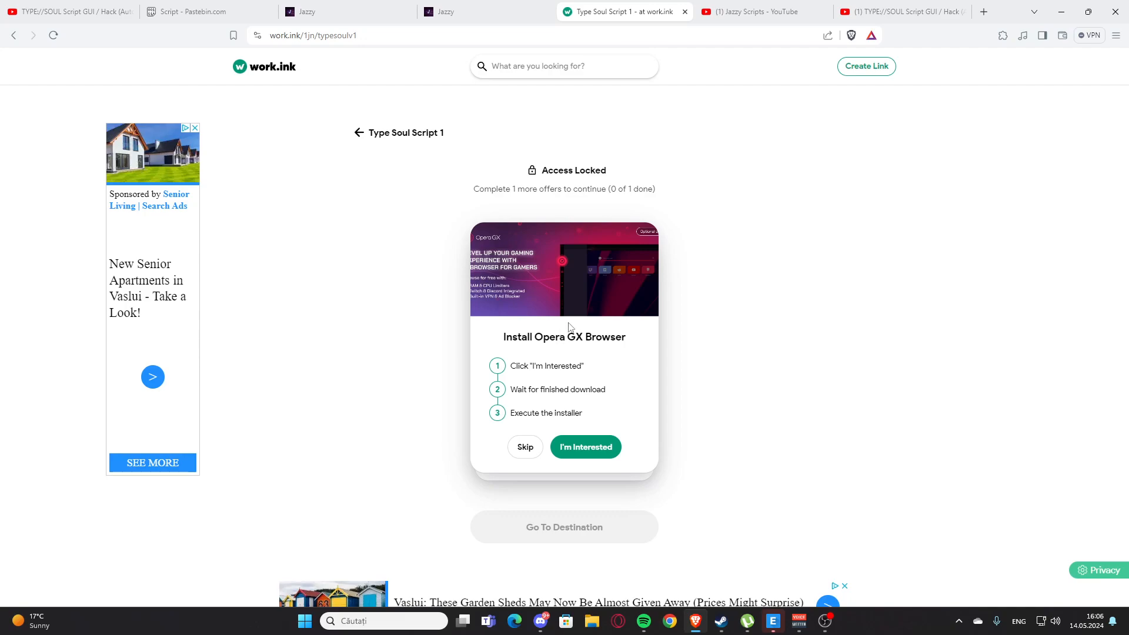
{"action": "mouse_move", "coordinate": [586, 434]}
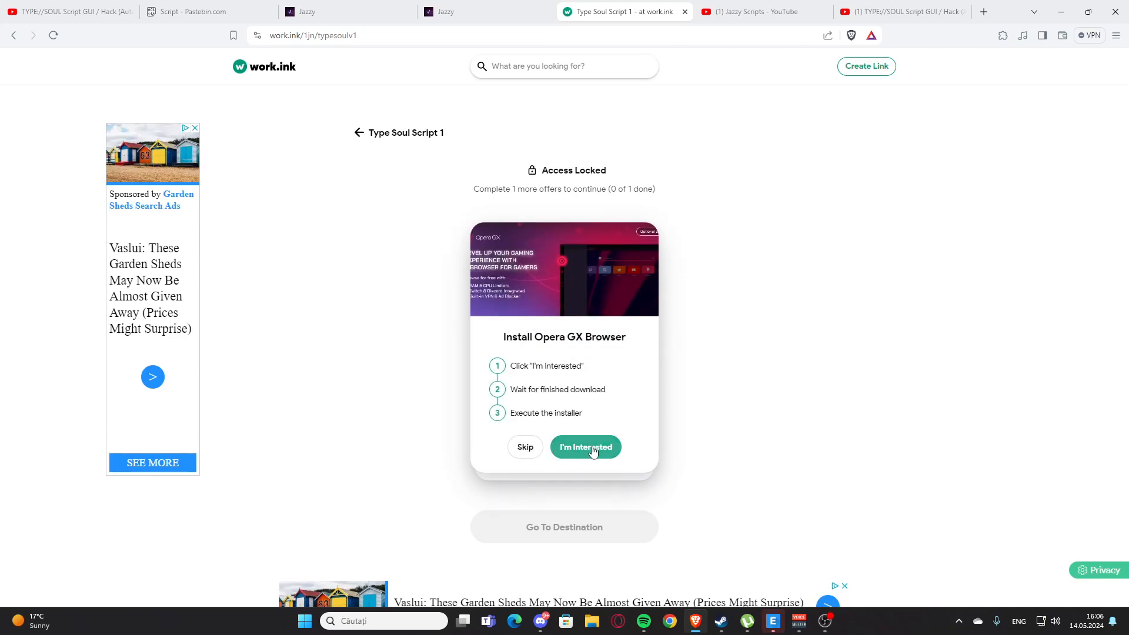
{"action": "left_click", "coordinate": [586, 447]}
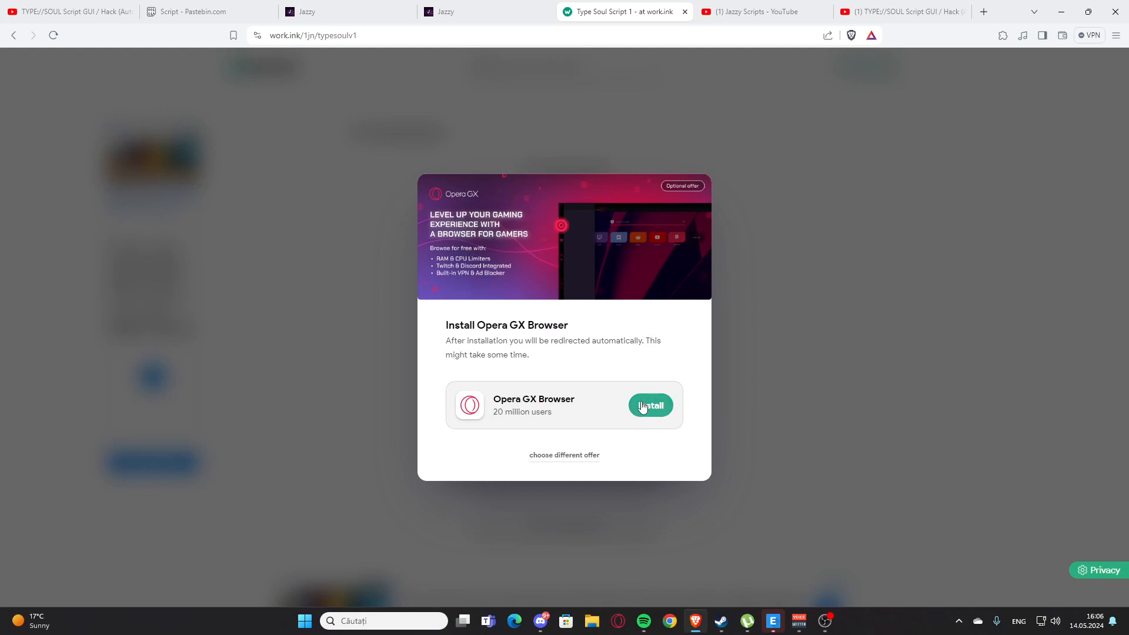
{"action": "mouse_move", "coordinate": [626, 394]}
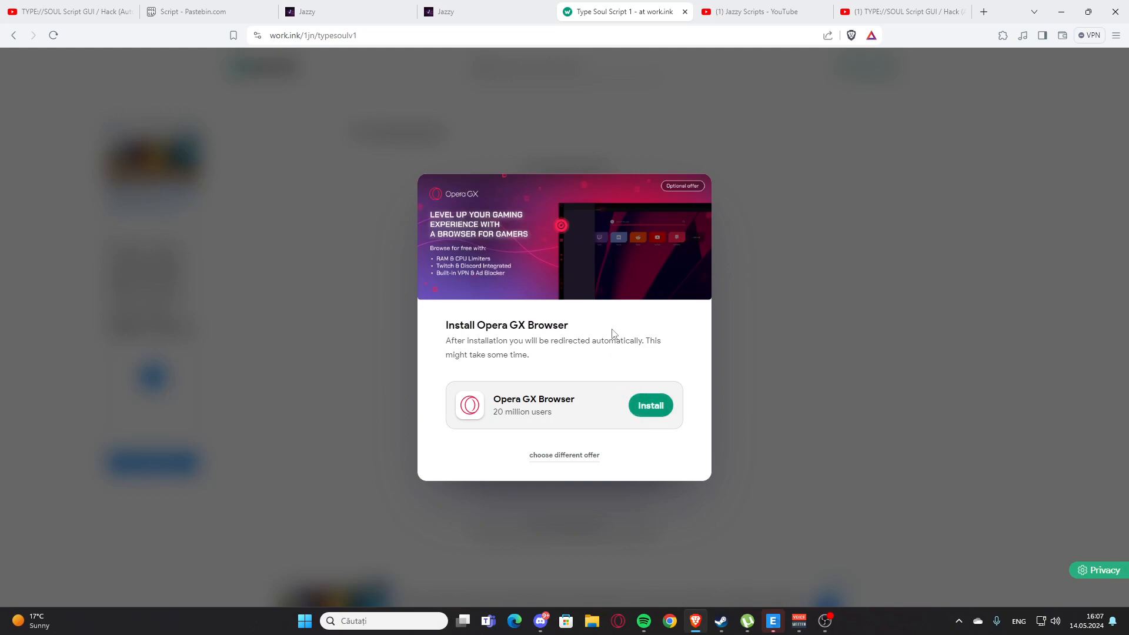
{"action": "mouse_move", "coordinate": [587, 294]}
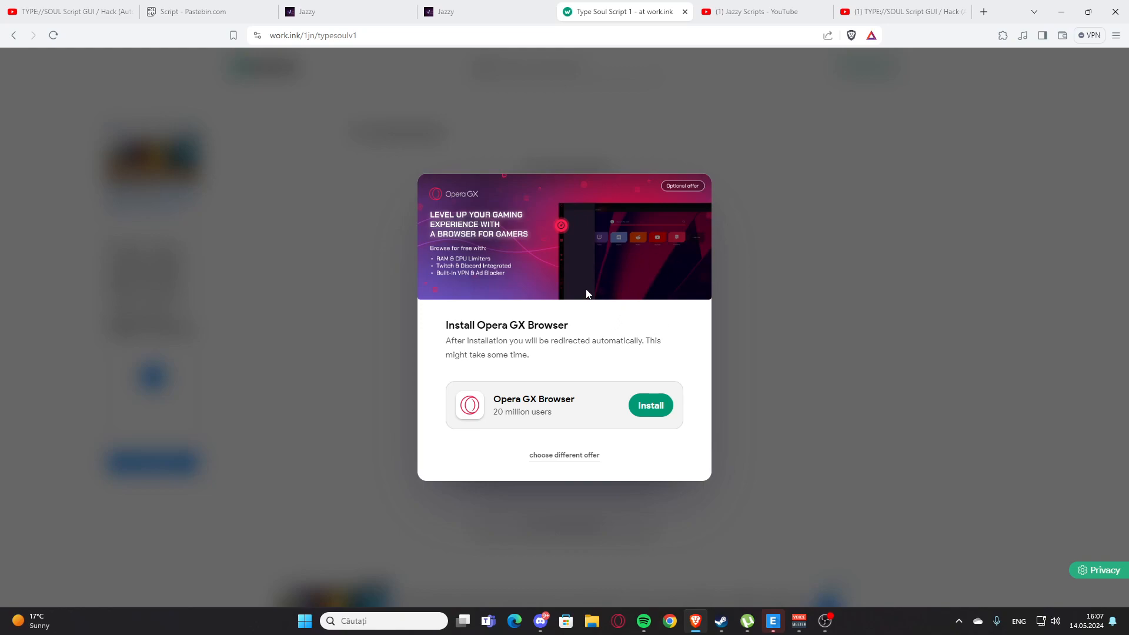
{"action": "mouse_move", "coordinate": [564, 282]}
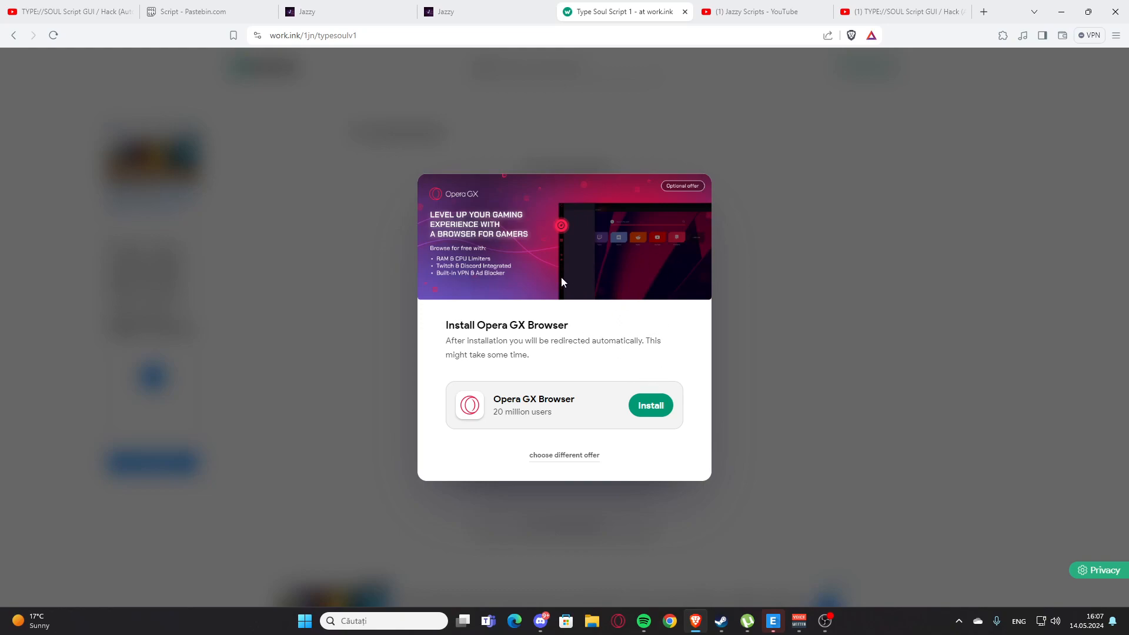
{"action": "mouse_move", "coordinate": [586, 241]}
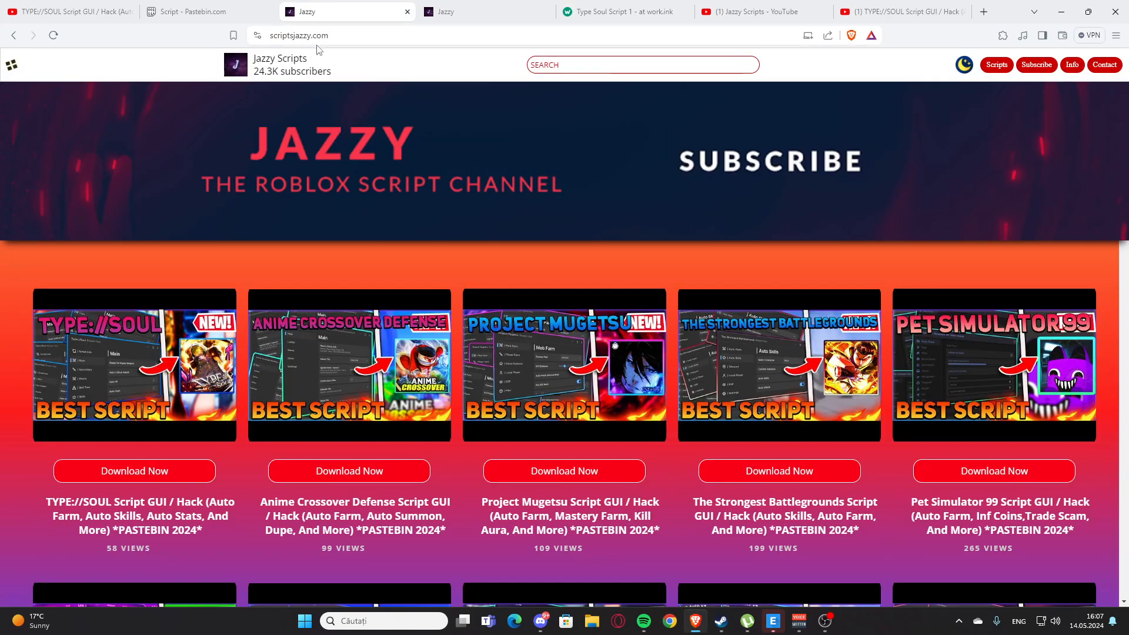
{"action": "mouse_move", "coordinate": [468, 189]}
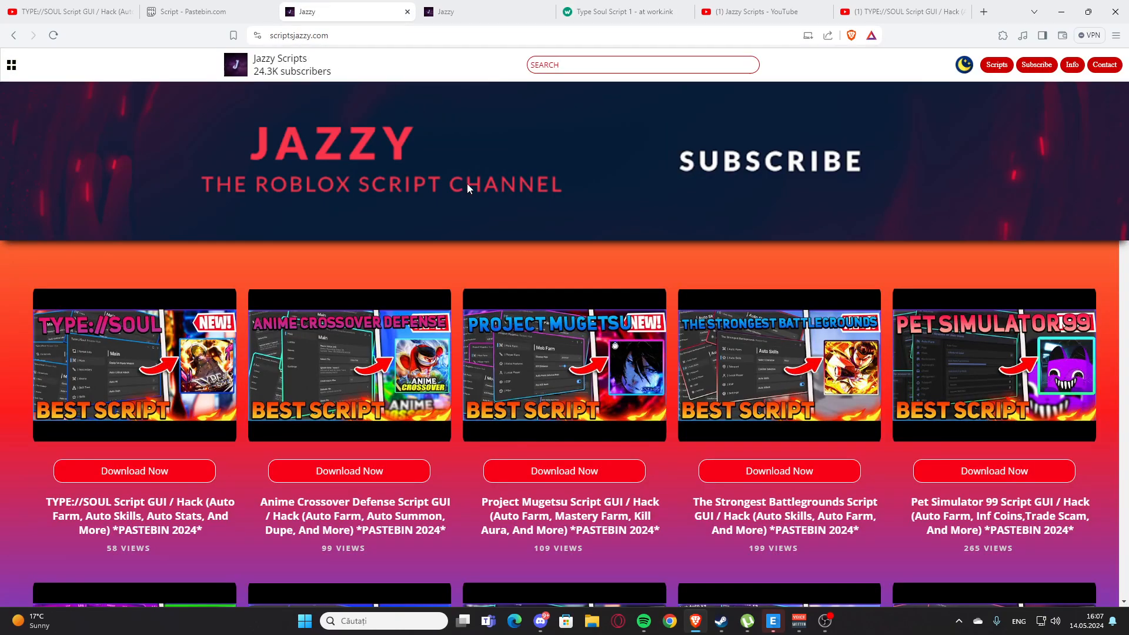
{"action": "scroll", "scroll_direction": "down", "scroll_amount": 3}
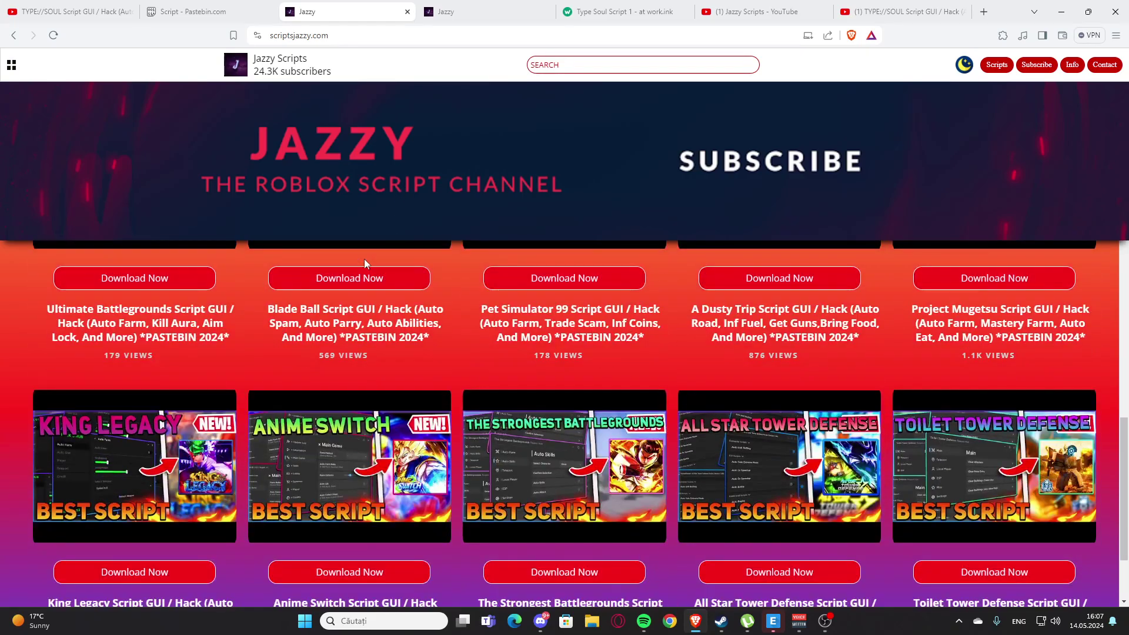
{"action": "left_click", "coordinate": [450, 11]}
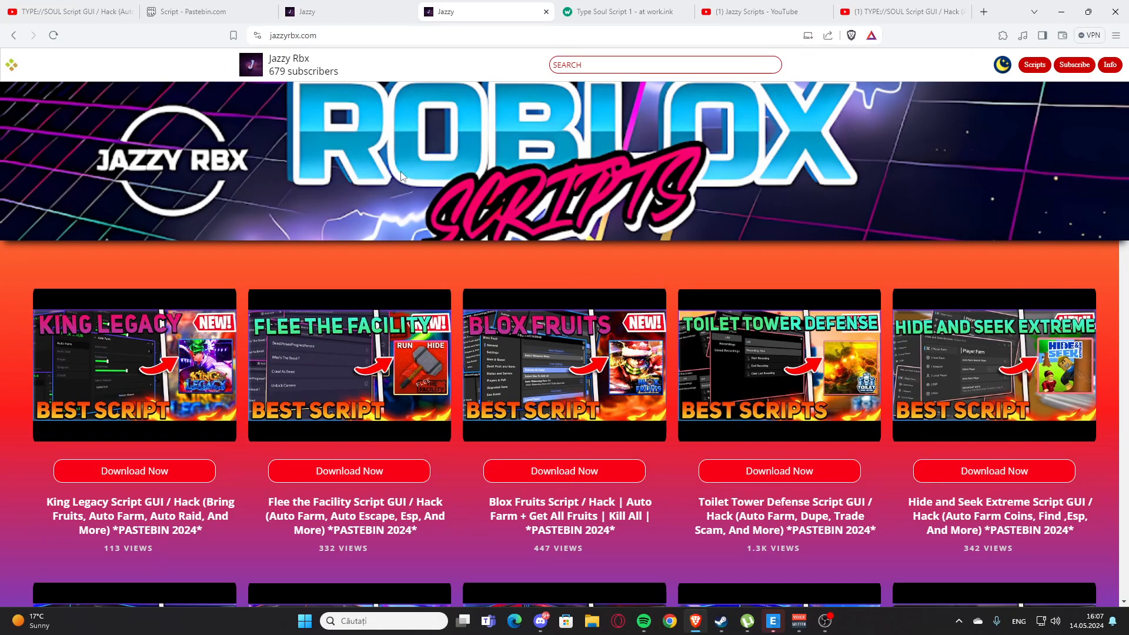
{"action": "scroll", "scroll_direction": "down", "scroll_amount": 3}
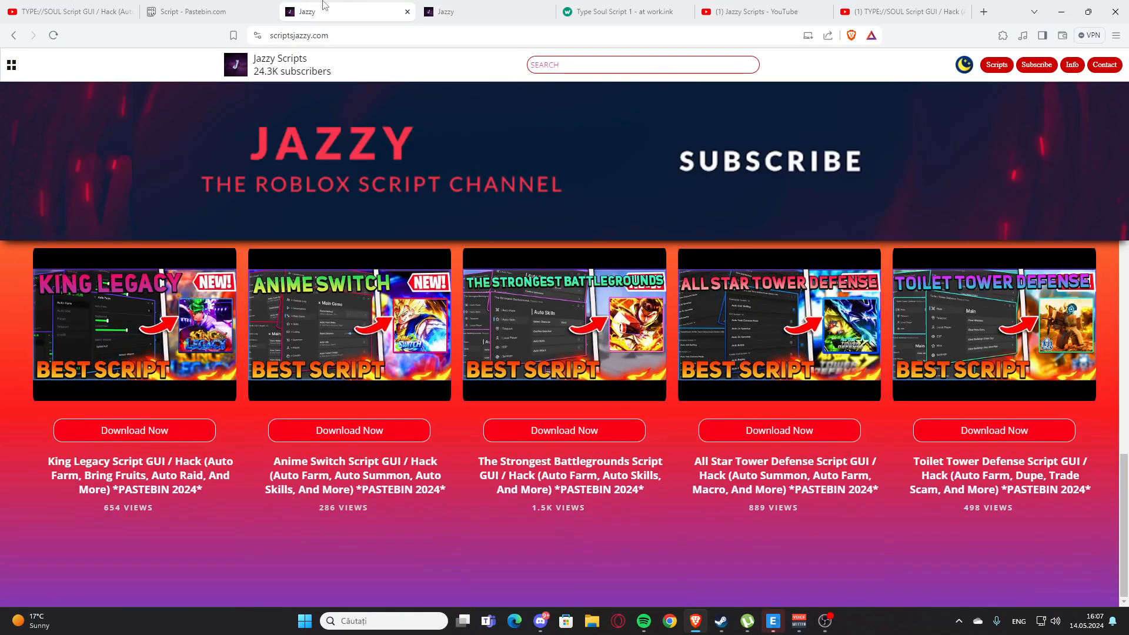
{"action": "mouse_move", "coordinate": [333, 7]}
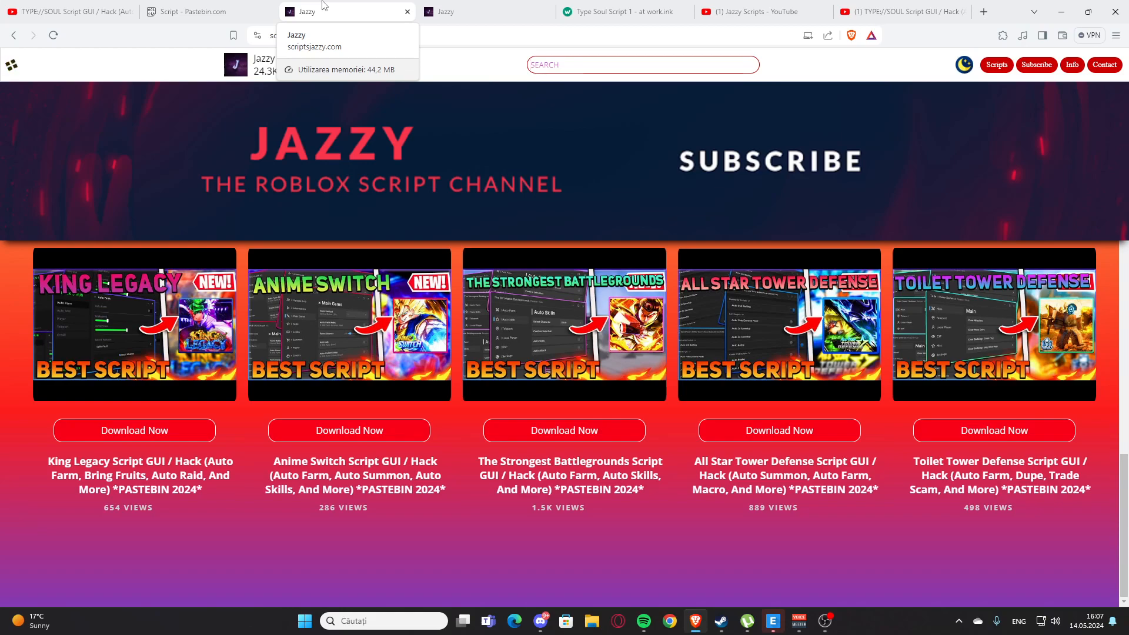
Search scriptsjazzy.com for 'CAR' and open the Car Crushers 2 script page.
{"action": "type", "text": "ROG"}
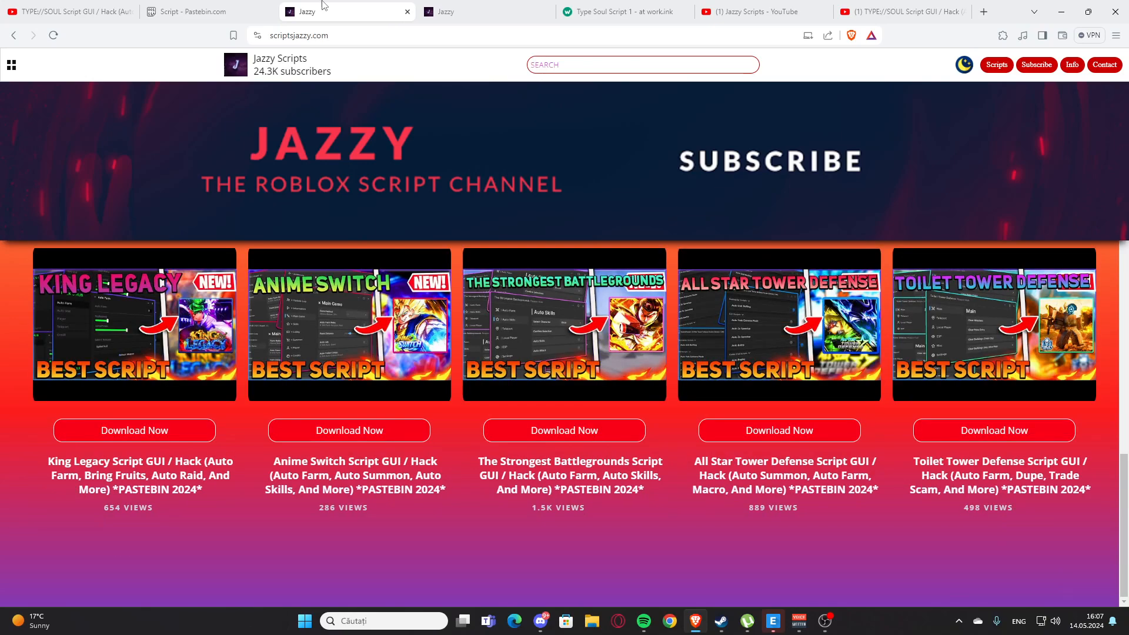
{"action": "type", "text": "CAR"}
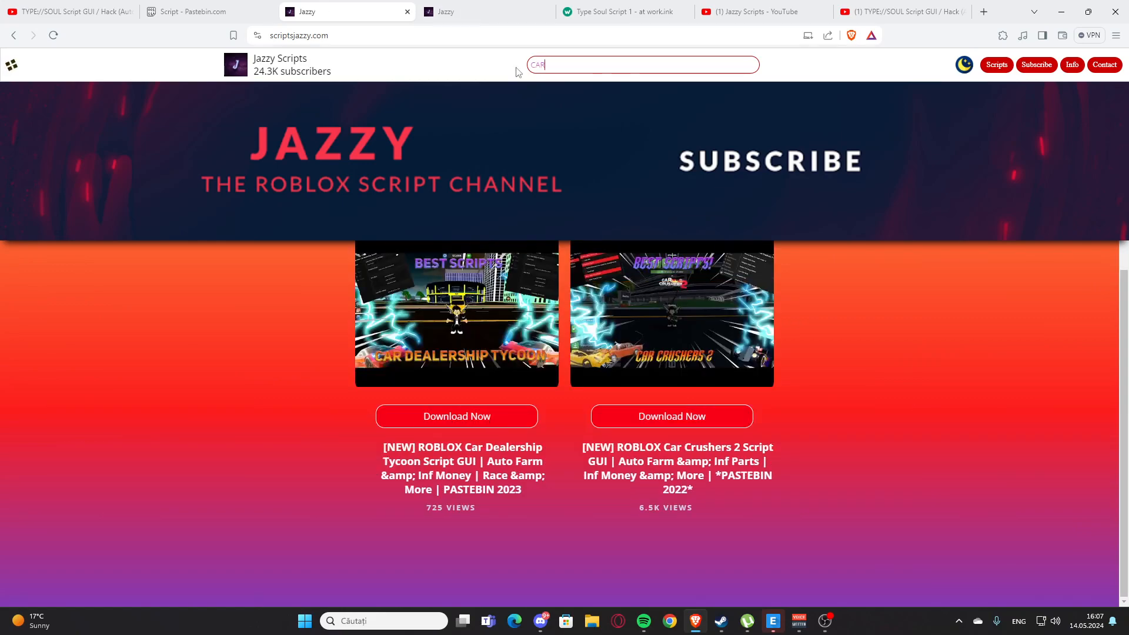
{"action": "mouse_move", "coordinate": [623, 427]}
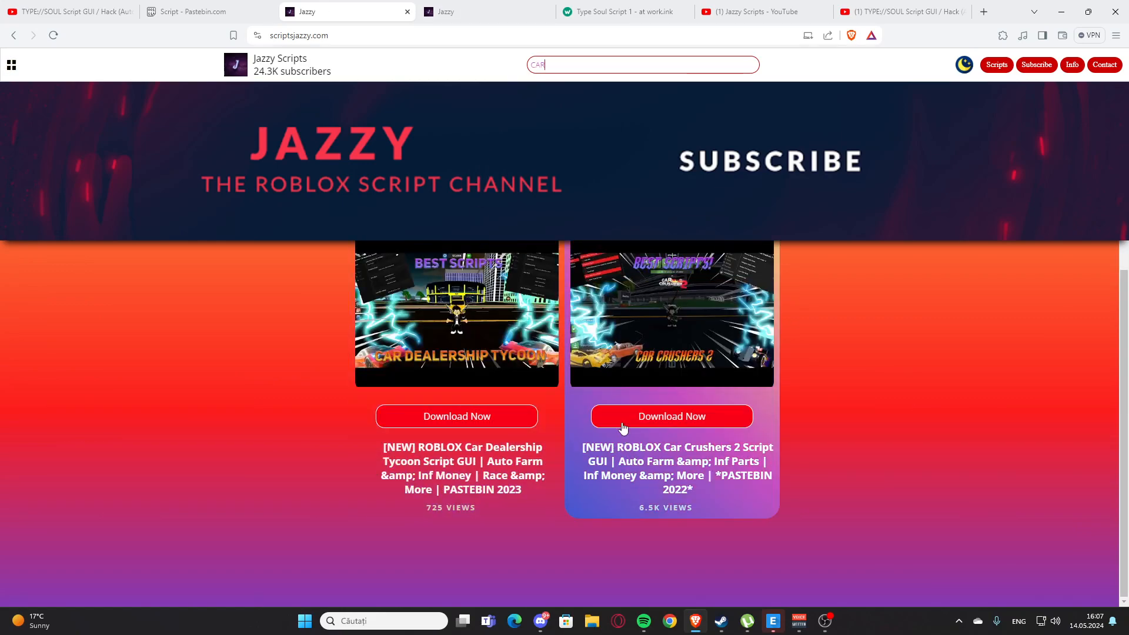
{"action": "left_click", "coordinate": [671, 416]}
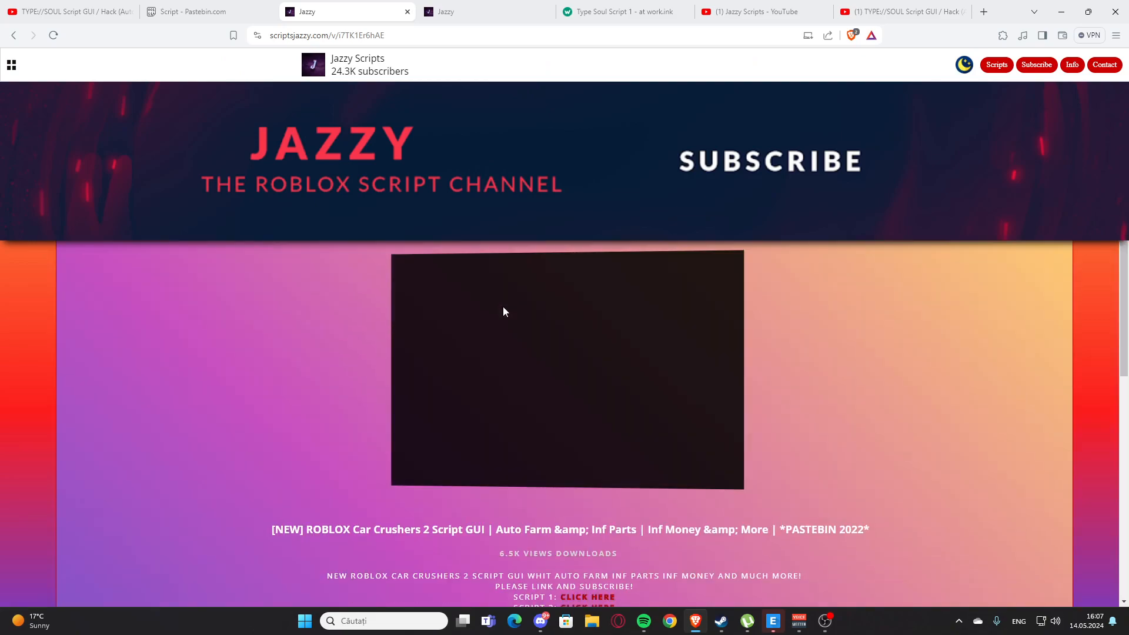